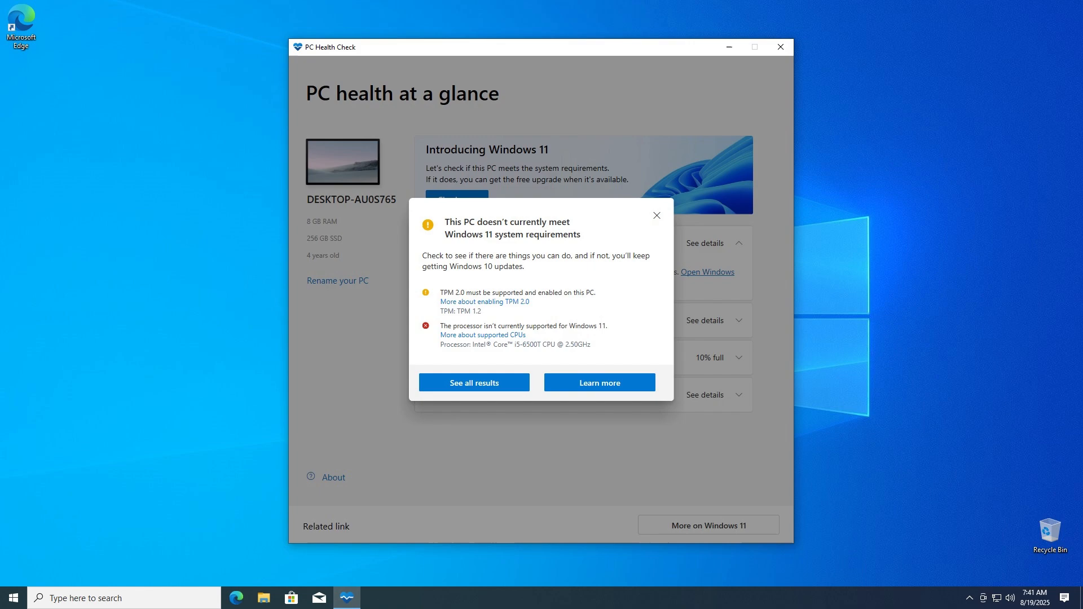
- Close the PC Health Check result showing TPM 1.2 and unsupported processor failures
{"action": "left_click", "coordinate": [780, 48]}
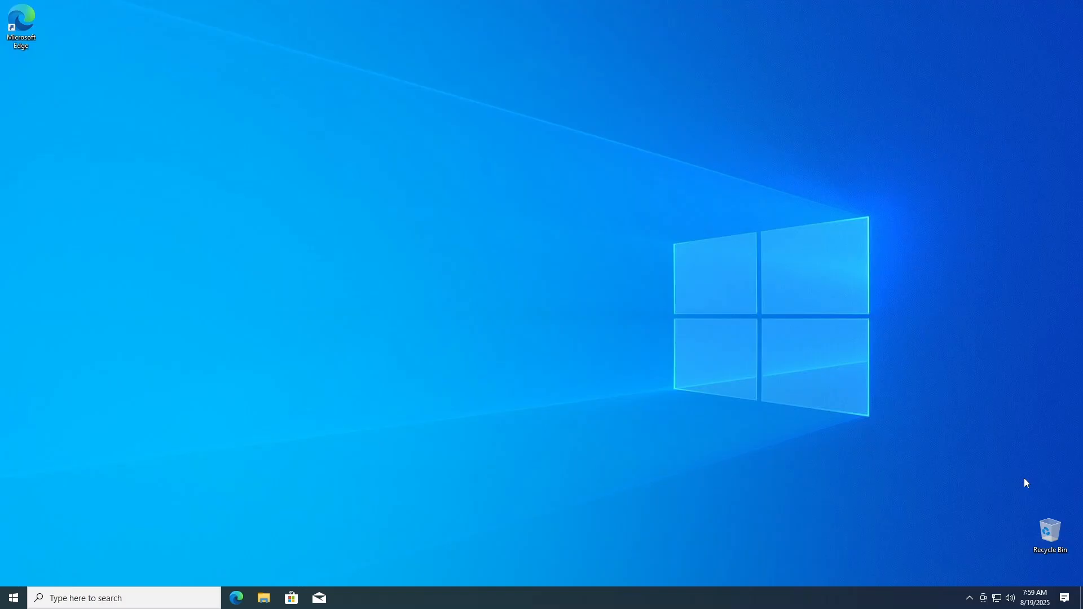
{"action": "mouse_move", "coordinate": [1021, 410]}
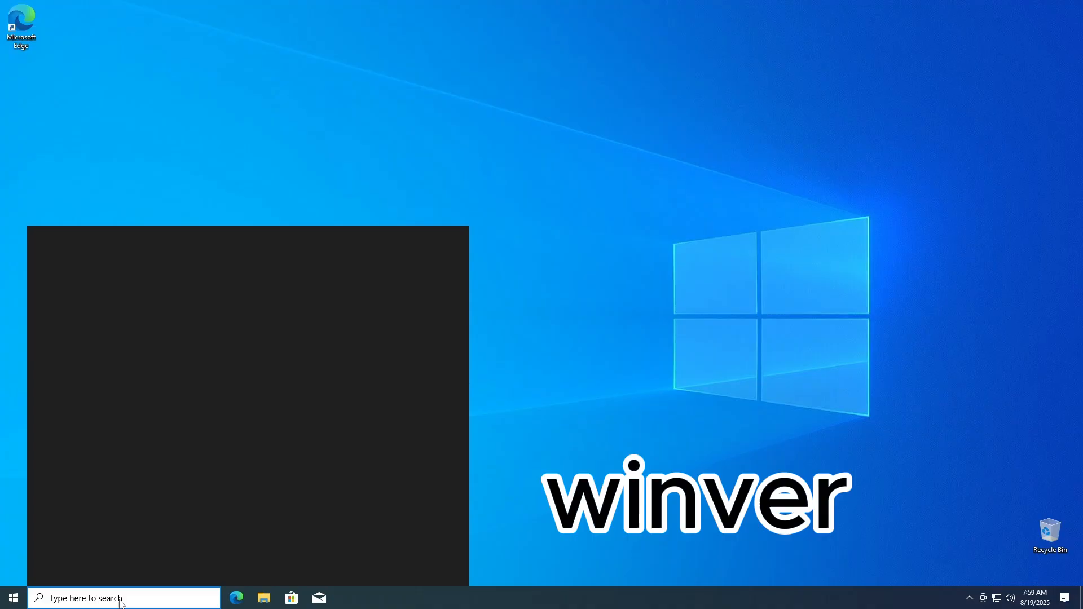
- Run winver to confirm Windows 10 version 22H2, build 19045.3803, then dismiss it
{"action": "type", "text": "winver"}
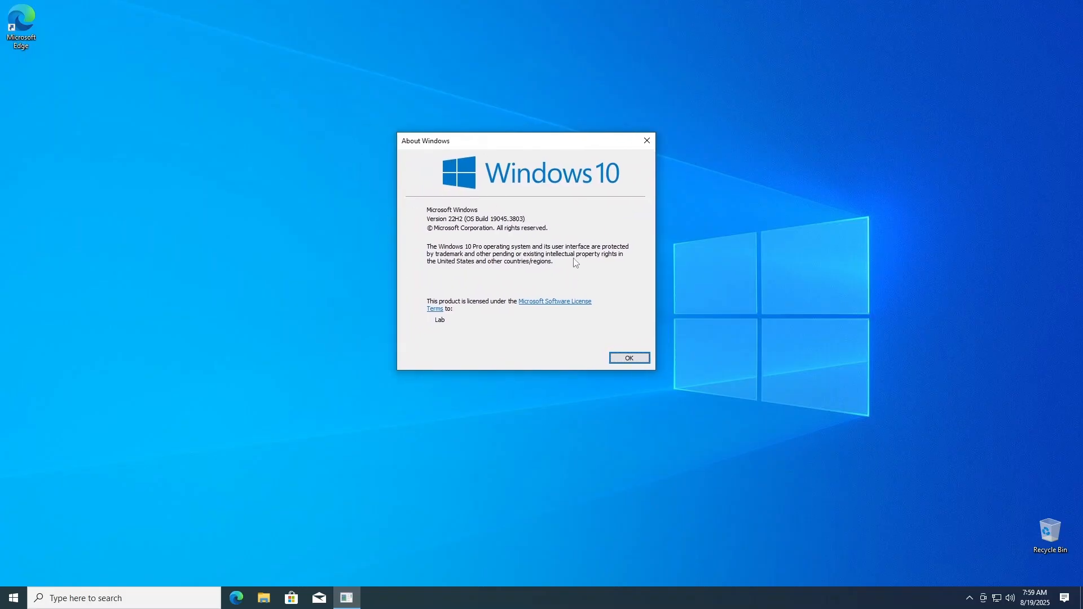
{"action": "left_click", "coordinate": [628, 357]}
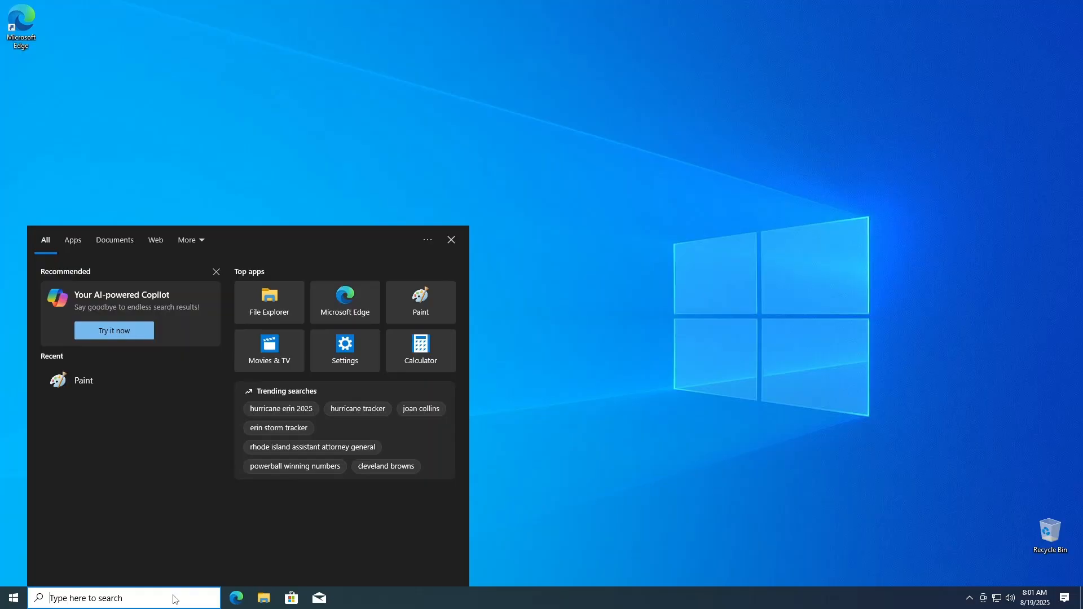
- Run dism /online /get-intl in an elevated Command Prompt to confirm en-US, then close it
{"action": "type", "text": "cmd"}
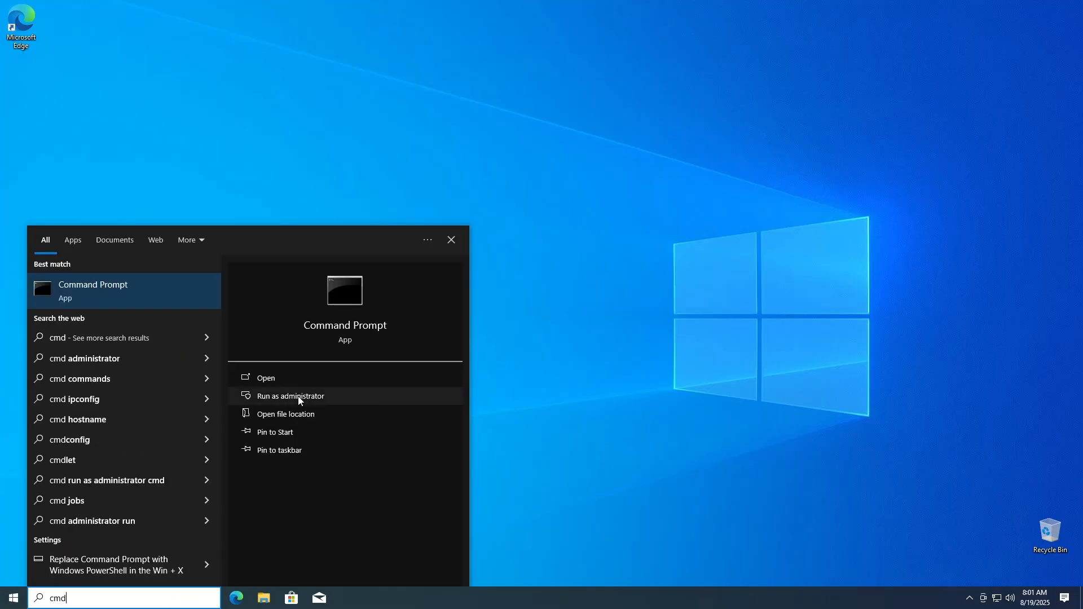
{"action": "left_click", "coordinate": [290, 396]}
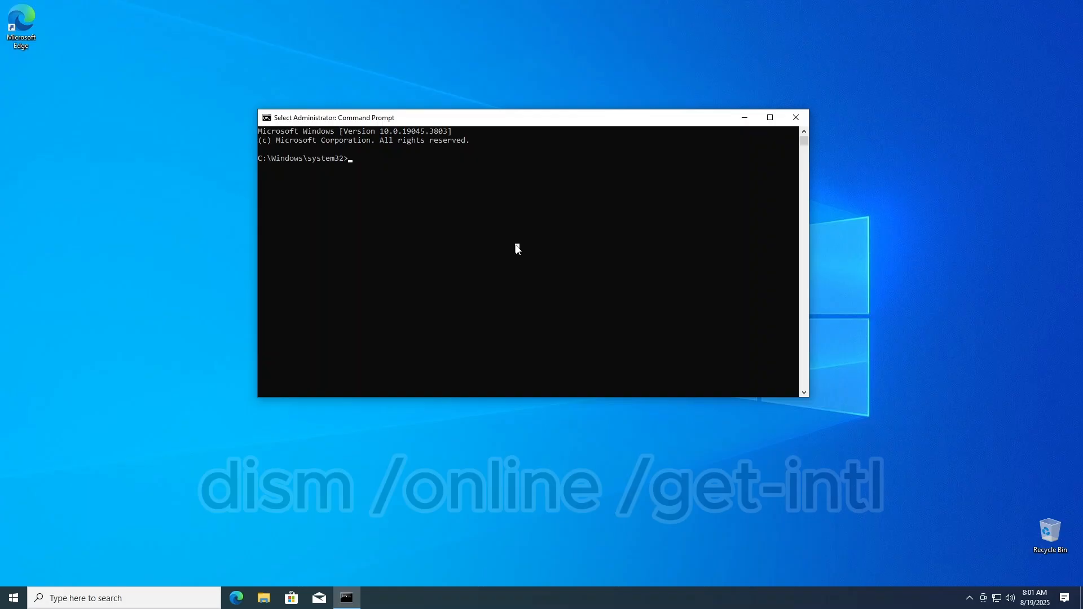
{"action": "type", "text": "dism /online"}
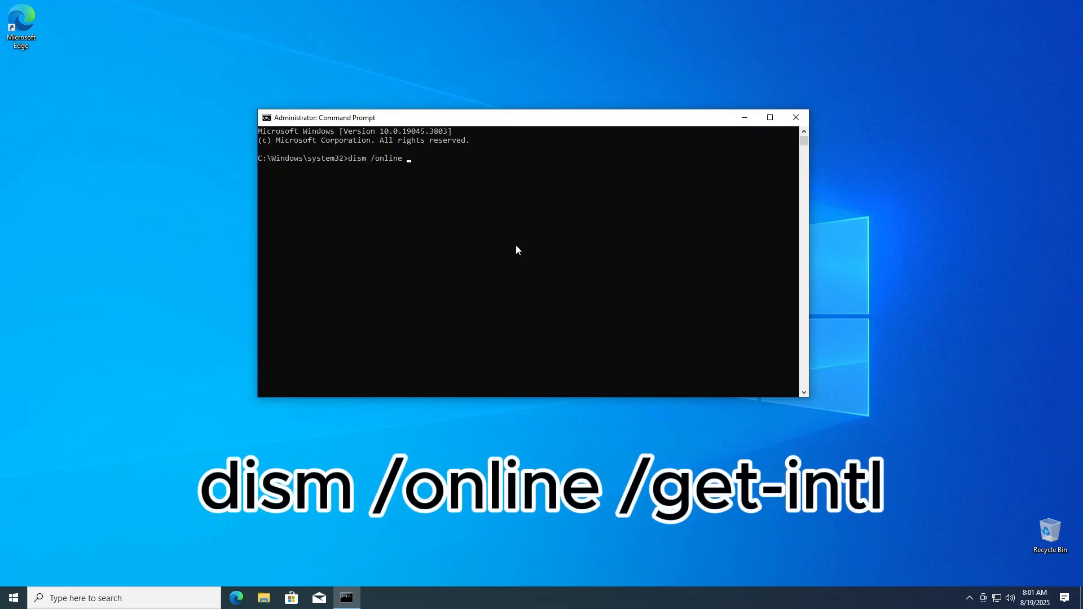
{"action": "type", "text": "/get-"}
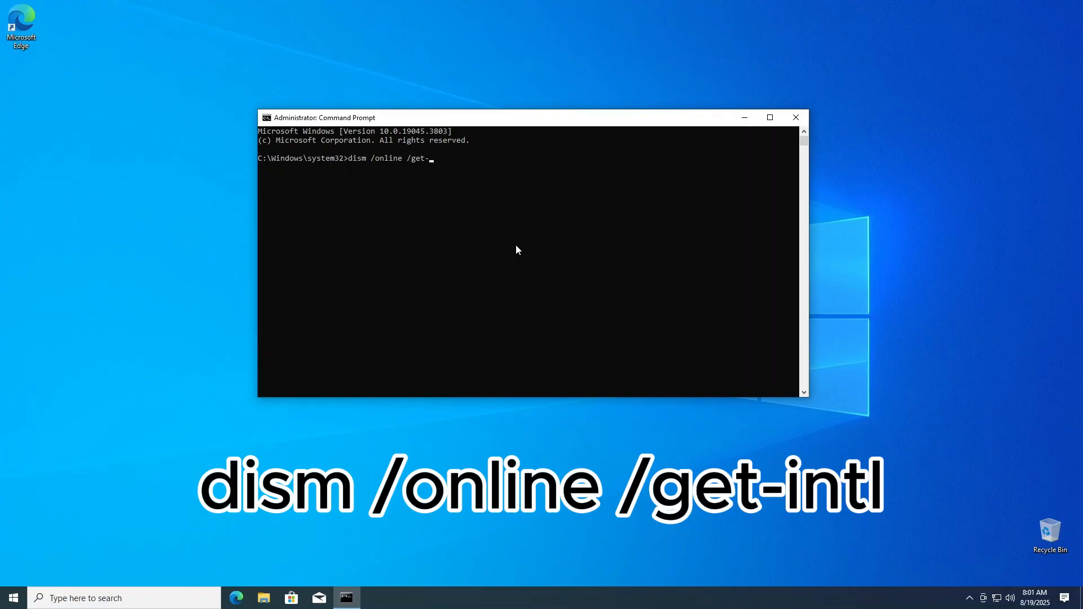
{"action": "key", "text": "enter"}
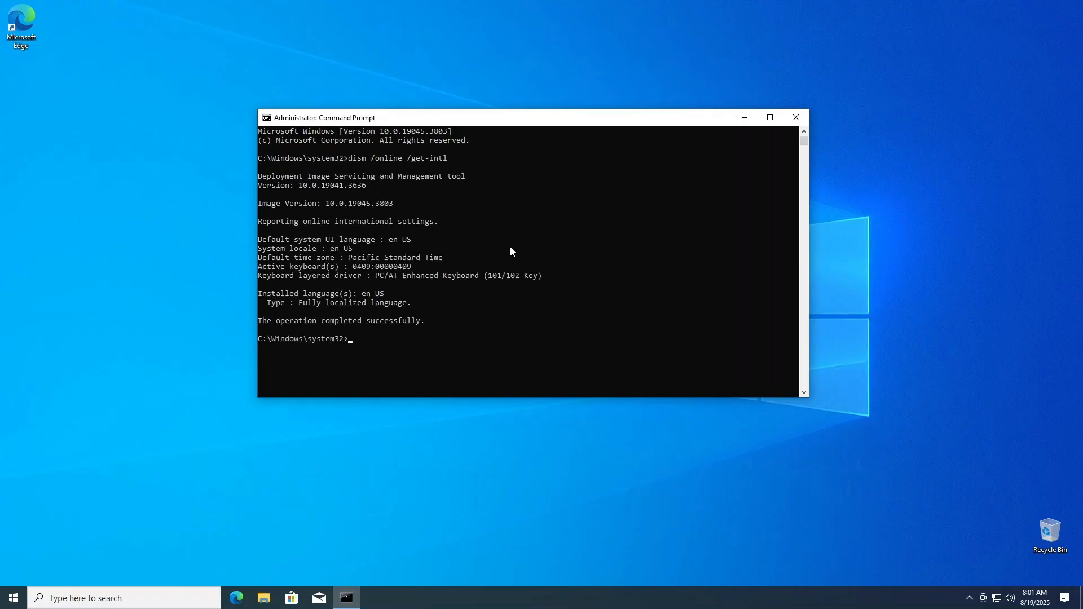
{"action": "mouse_move", "coordinate": [242, 233]}
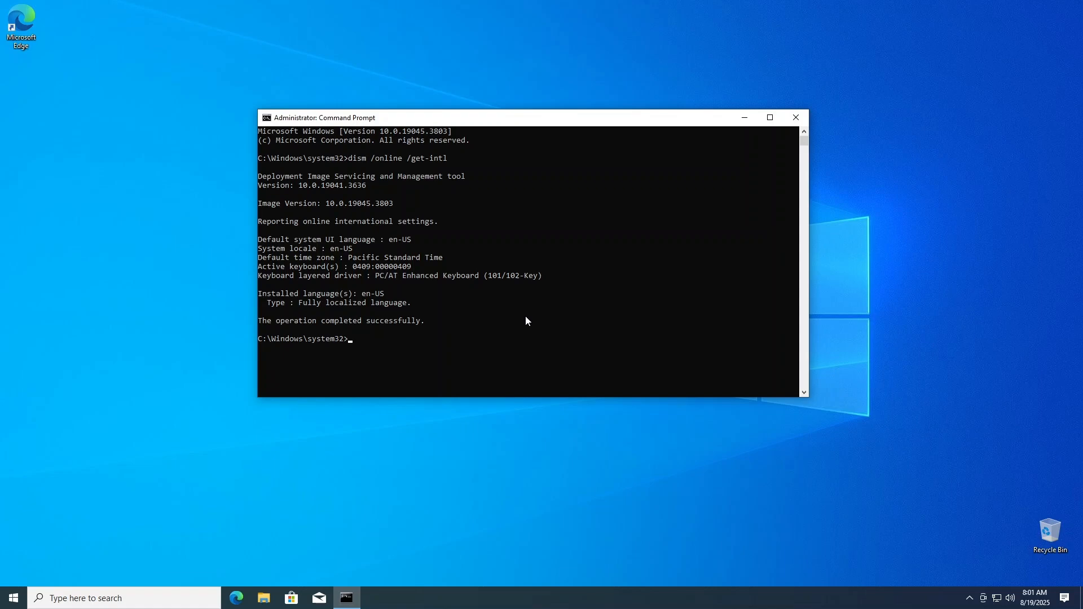
{"action": "left_click", "coordinate": [794, 116]}
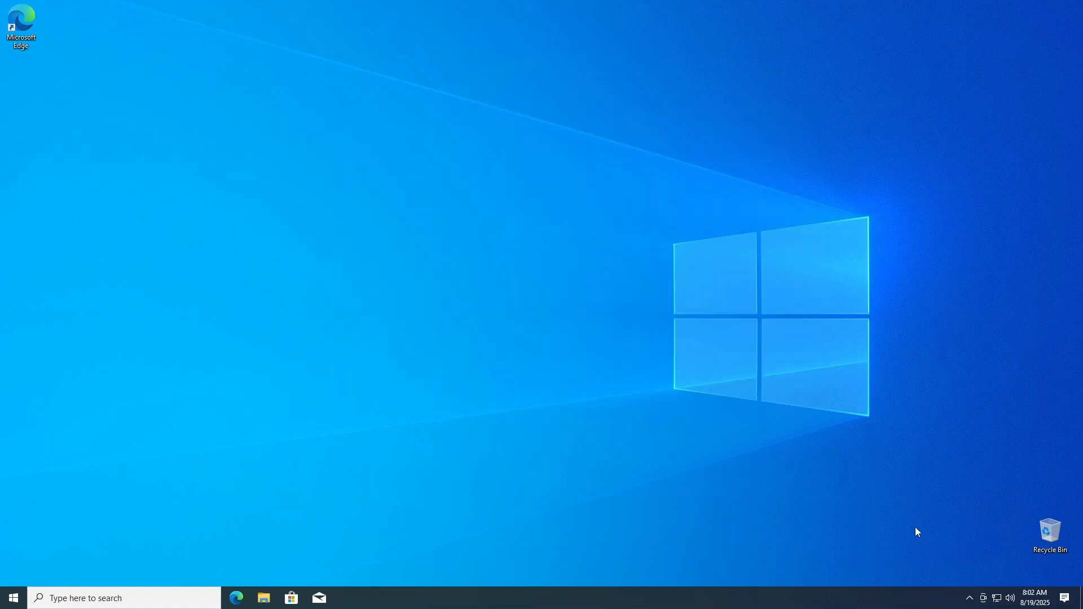
{"action": "mouse_move", "coordinate": [530, 550]}
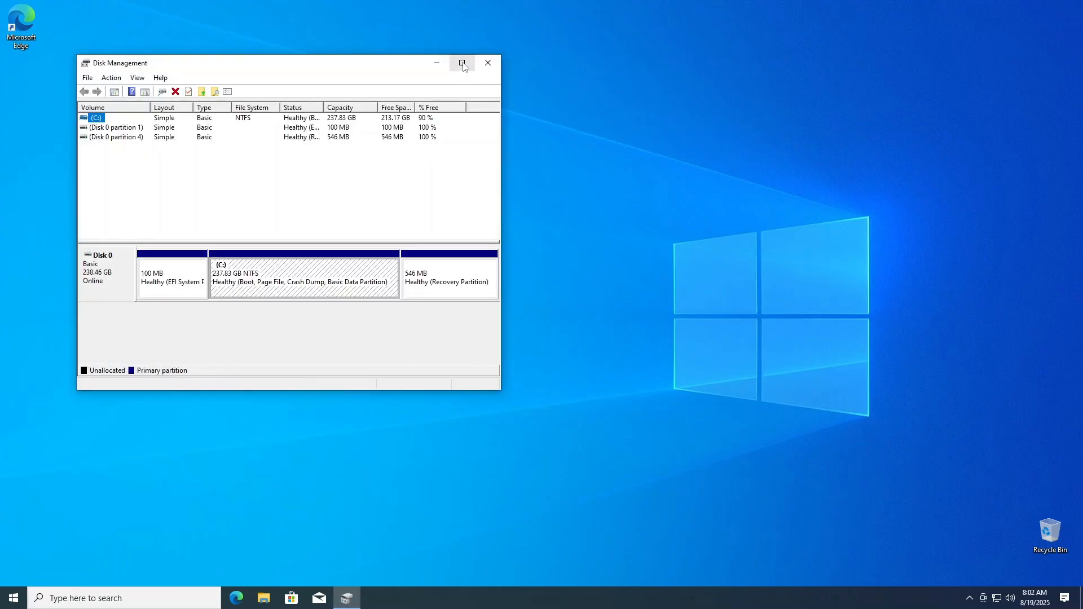
- View Disk 0's properties Volumes tab confirming the GUID Partition Table (GPT) style
{"action": "left_click", "coordinate": [462, 63]}
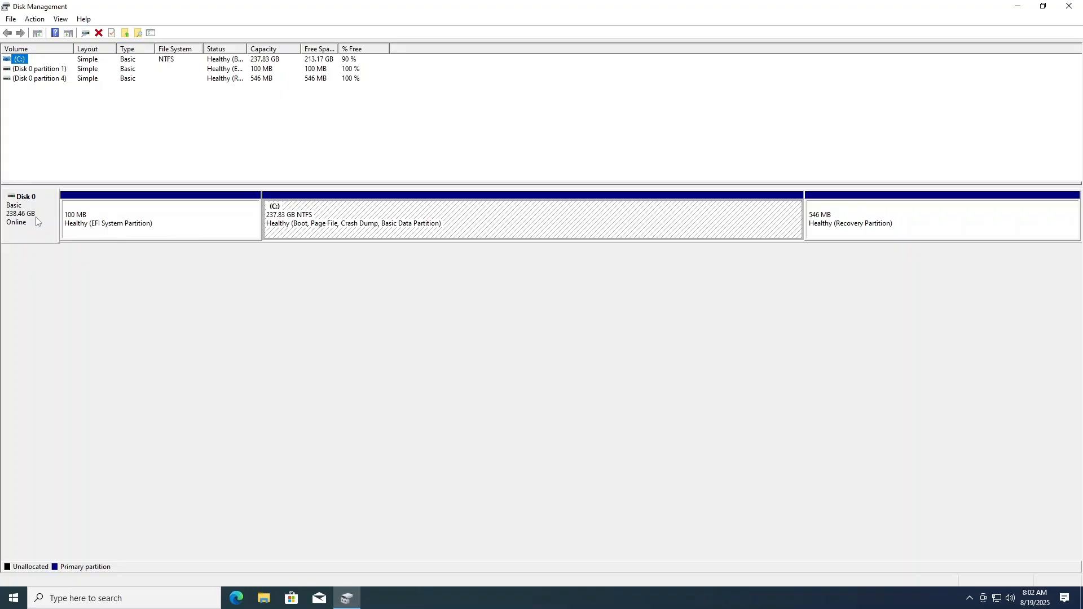
{"action": "right_click", "coordinate": [32, 211]}
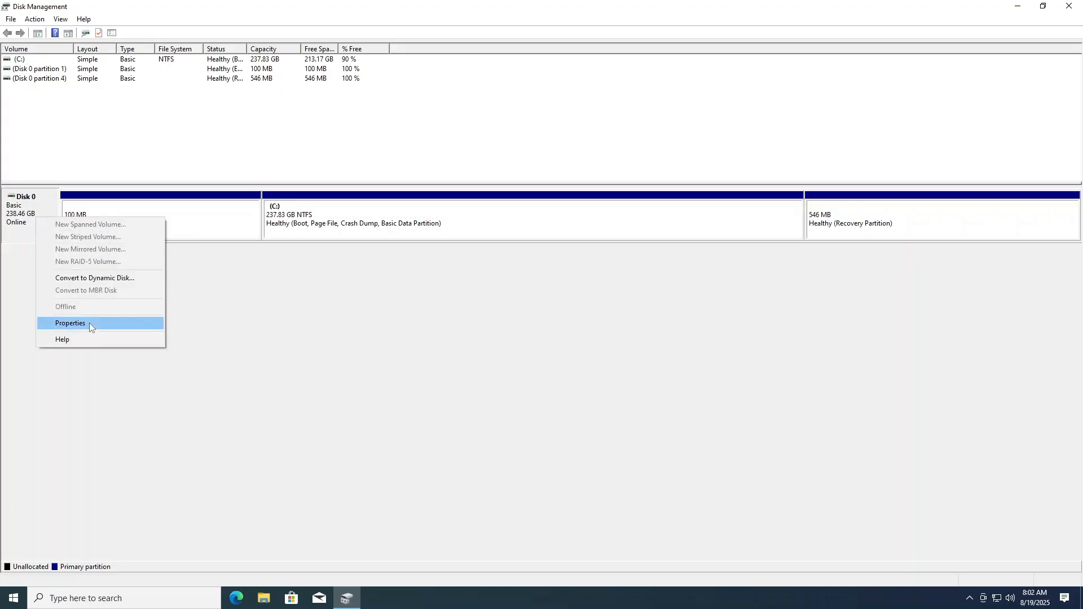
{"action": "left_click", "coordinate": [70, 324]}
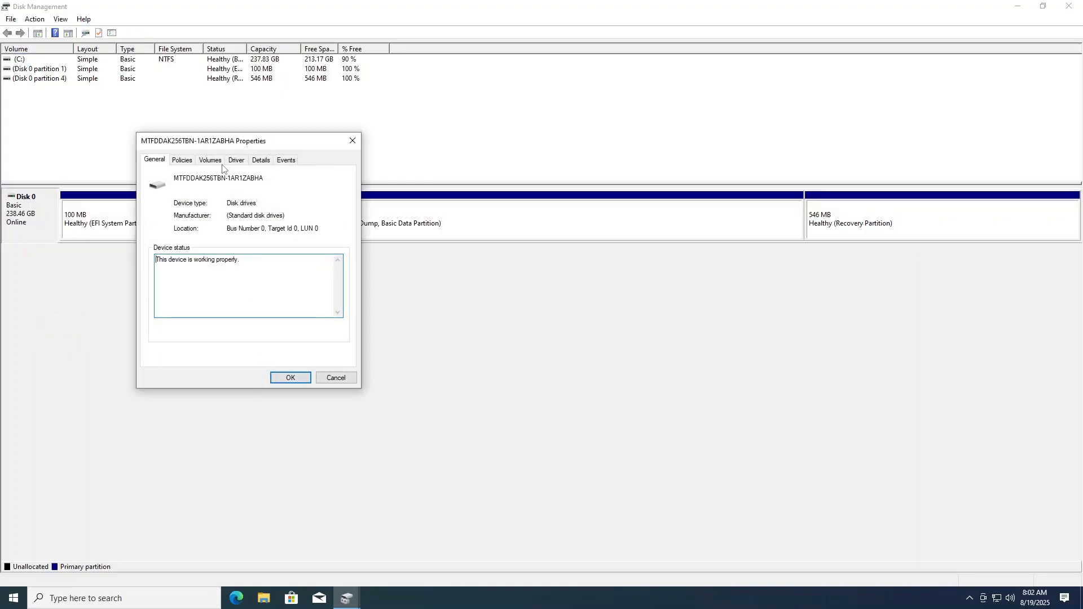
{"action": "left_click", "coordinate": [210, 159]}
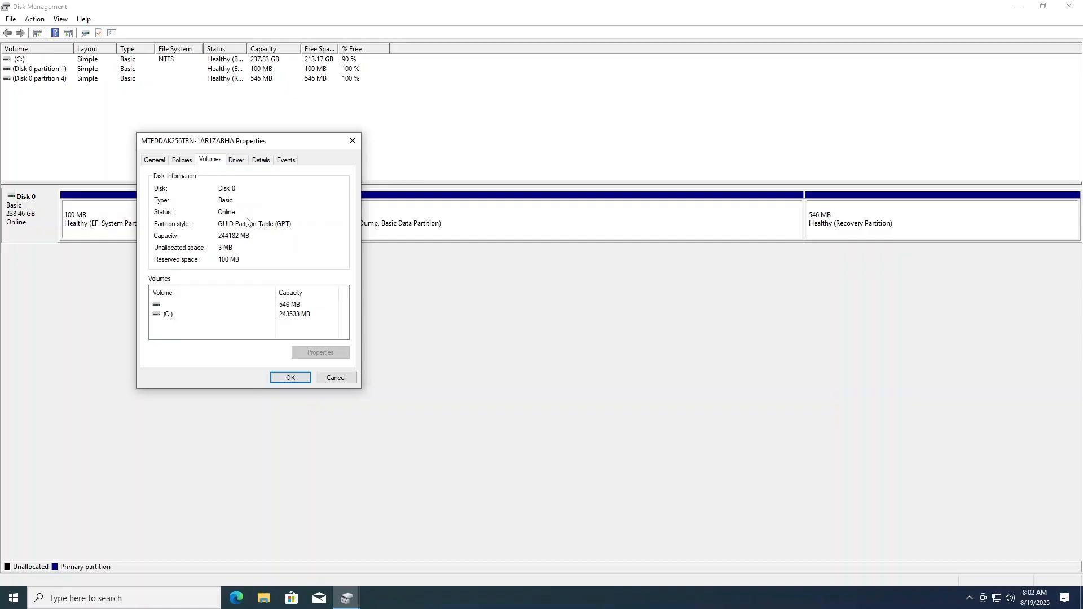
{"action": "mouse_move", "coordinate": [210, 211]}
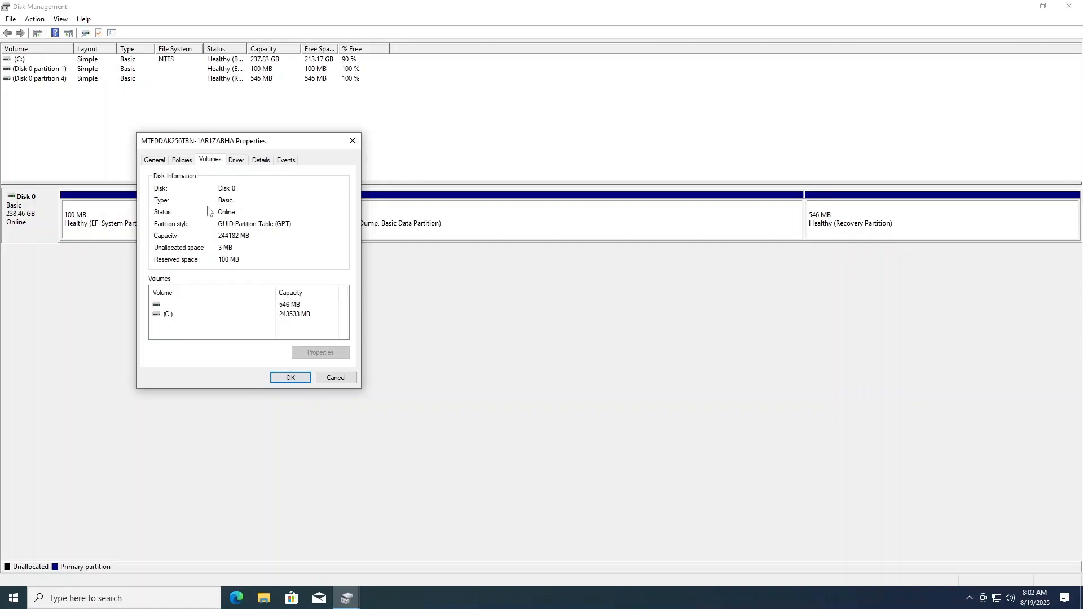
{"action": "mouse_move", "coordinate": [320, 237]}
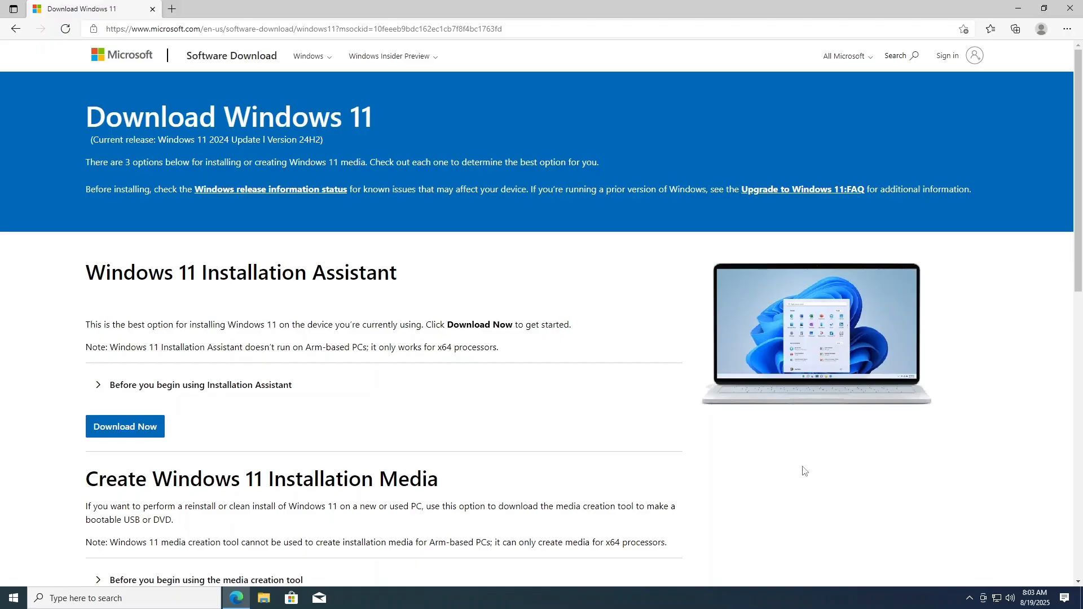
- Choose the Windows 11 multi-edition x64 ISO as the disk image and confirm it
{"action": "scroll", "scroll_direction": "down", "scroll_amount": 3}
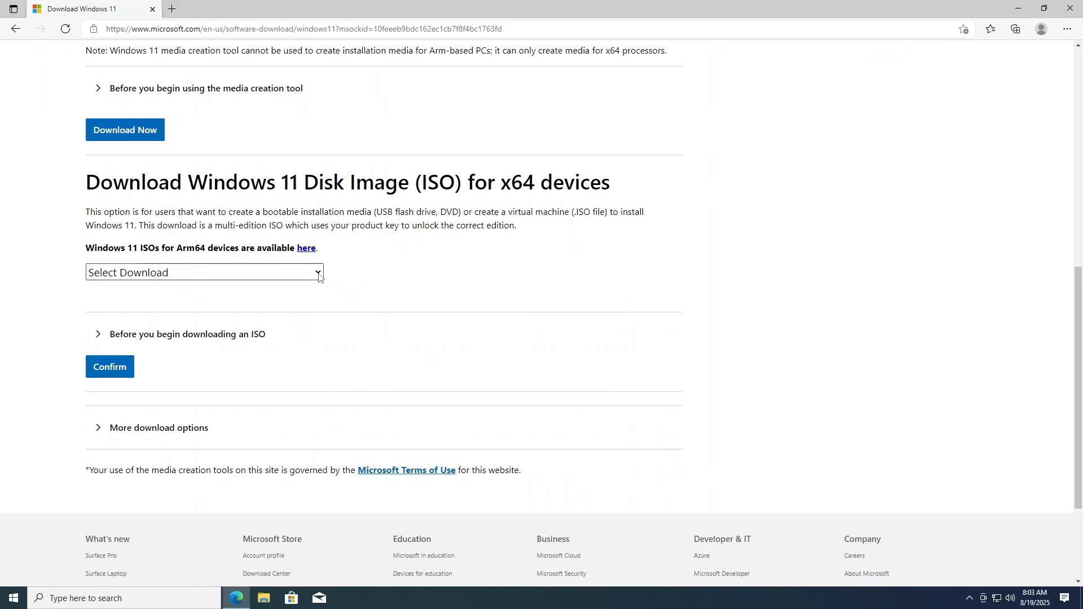
{"action": "left_click", "coordinate": [203, 272]}
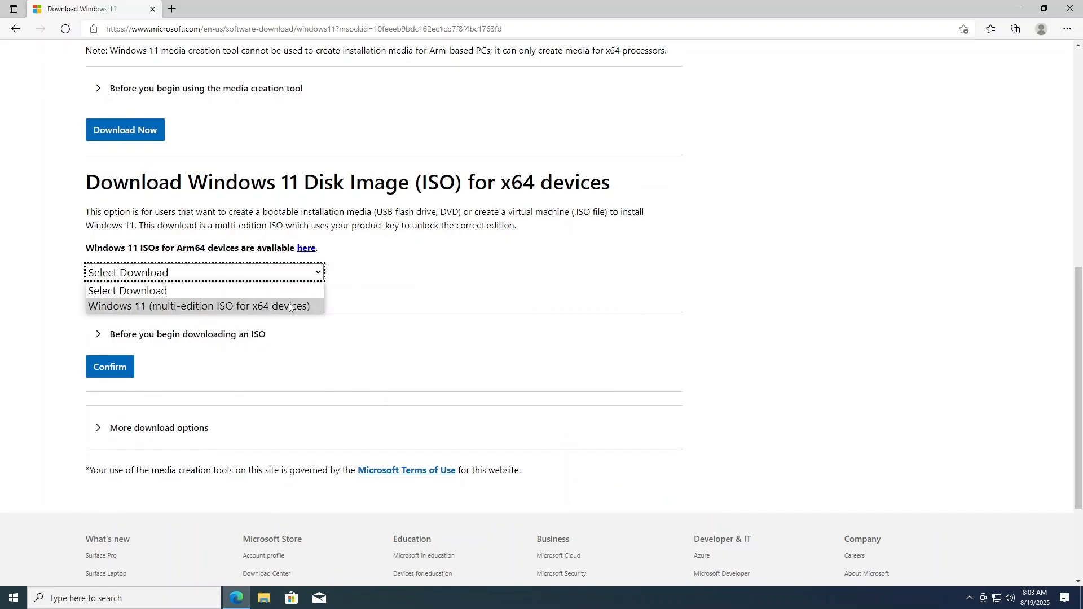
{"action": "left_click", "coordinate": [199, 306]}
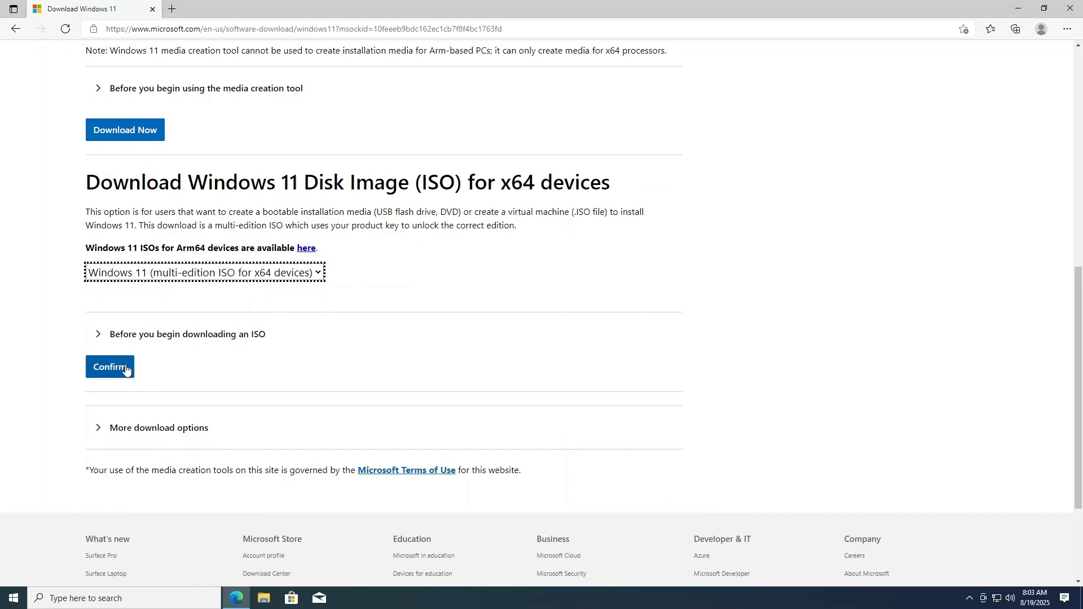
{"action": "left_click", "coordinate": [110, 367]}
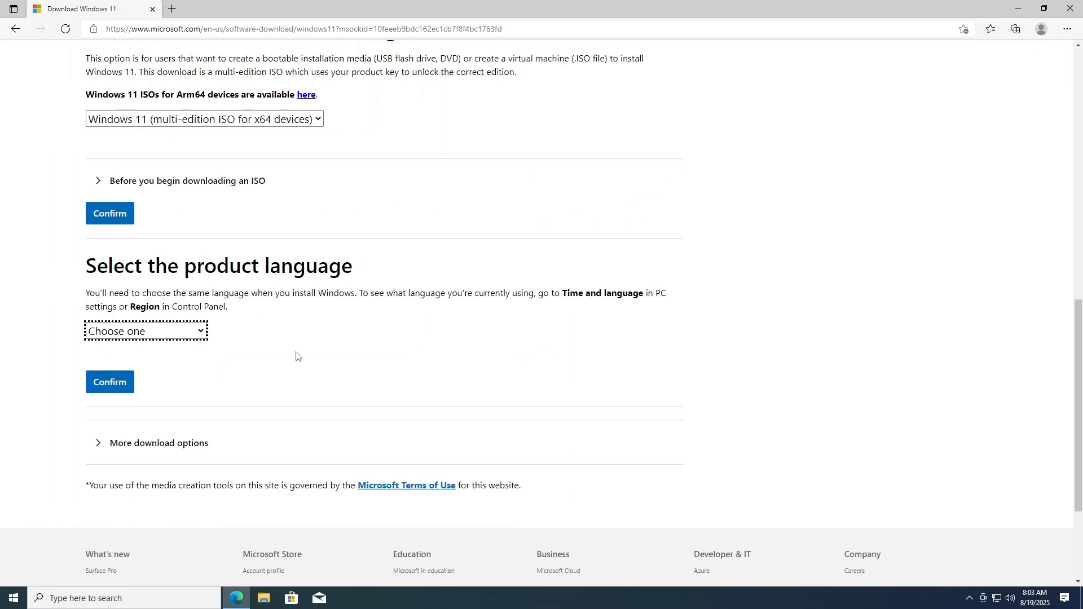
- Select English (United States) and start the 64-bit Windows 11 ISO download
{"action": "left_click", "coordinate": [146, 331]}
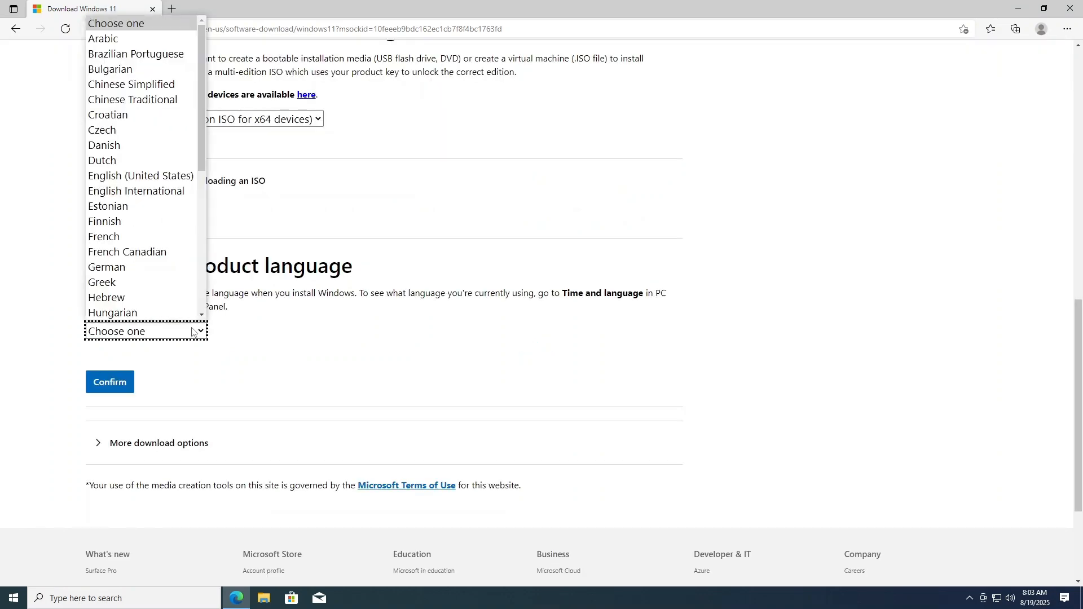
{"action": "mouse_move", "coordinate": [140, 176]}
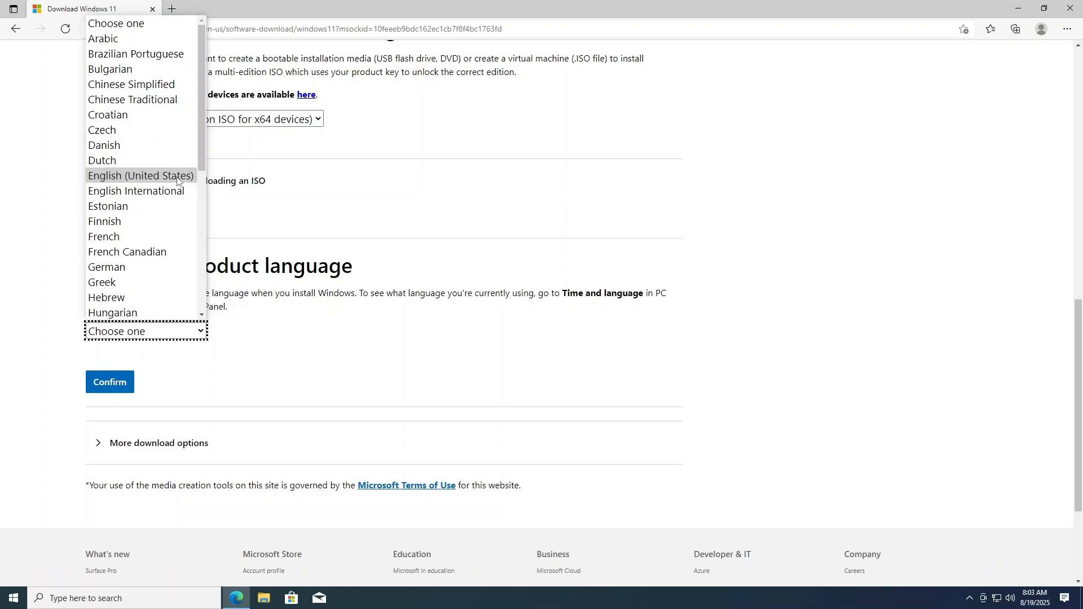
{"action": "left_click", "coordinate": [141, 176]}
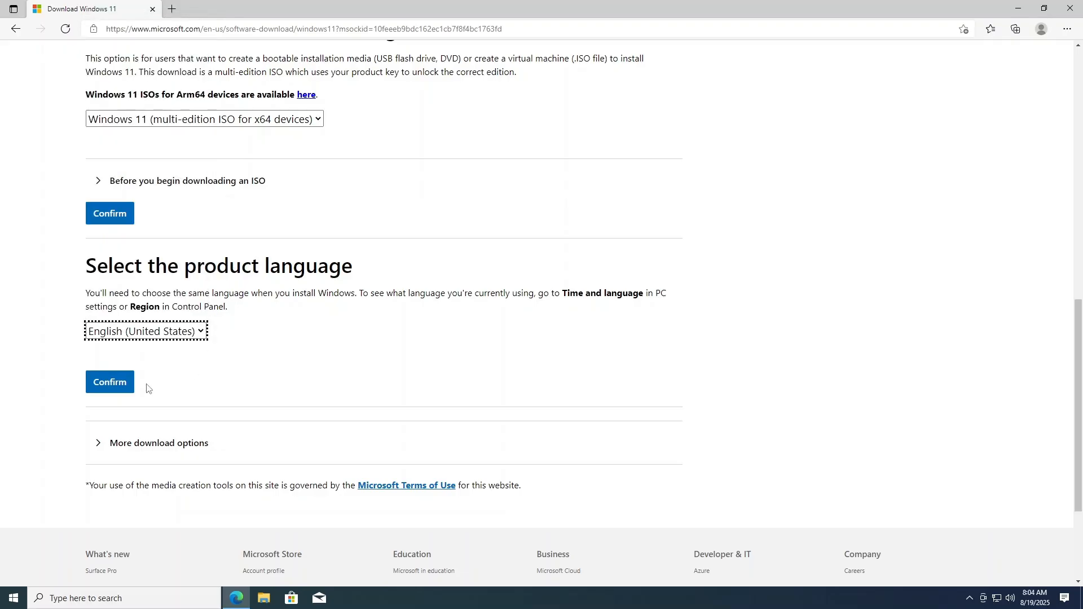
{"action": "left_click", "coordinate": [110, 383]}
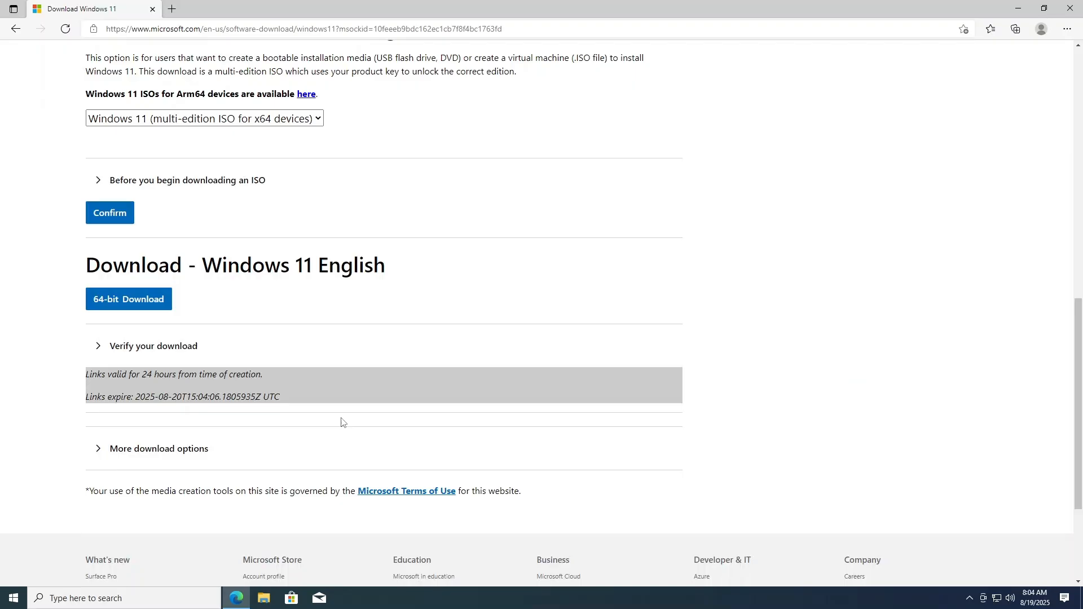
{"action": "scroll", "scroll_direction": "down", "scroll_amount": 3}
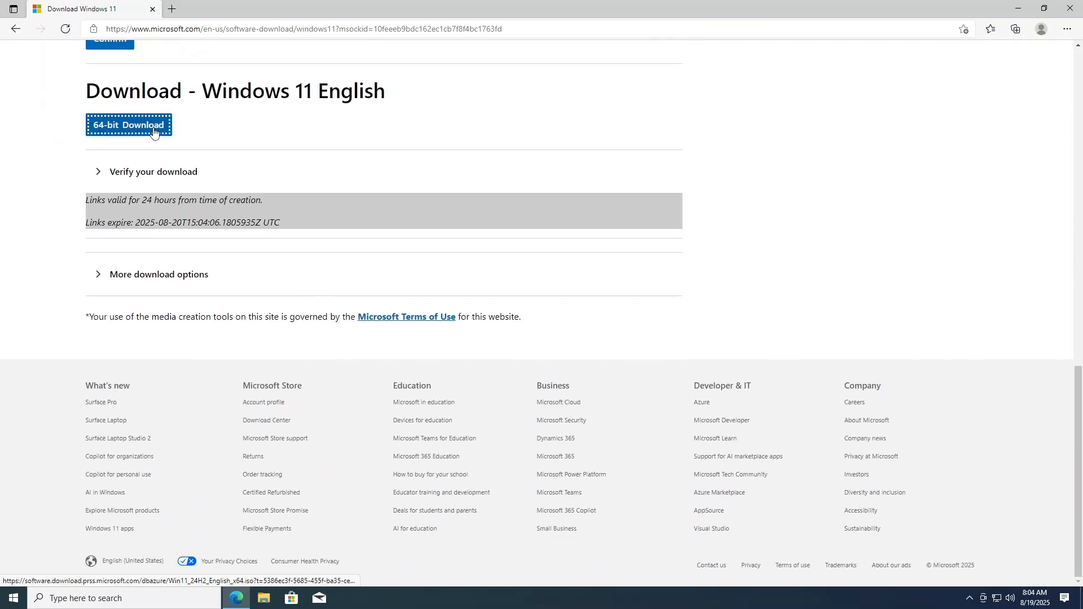
{"action": "left_click", "coordinate": [129, 125]}
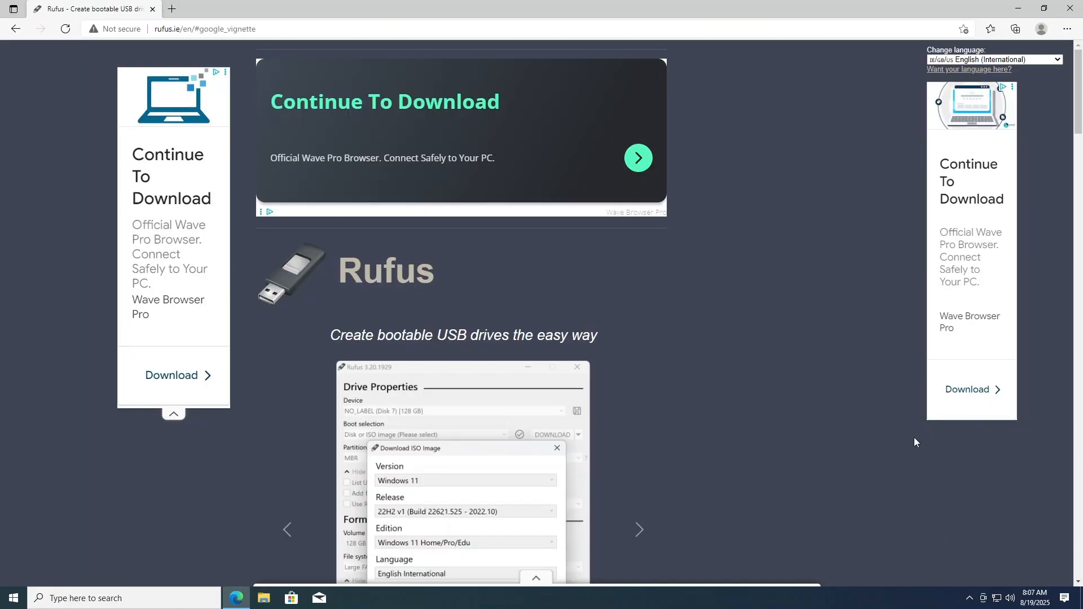
{"action": "mouse_move", "coordinate": [894, 451]}
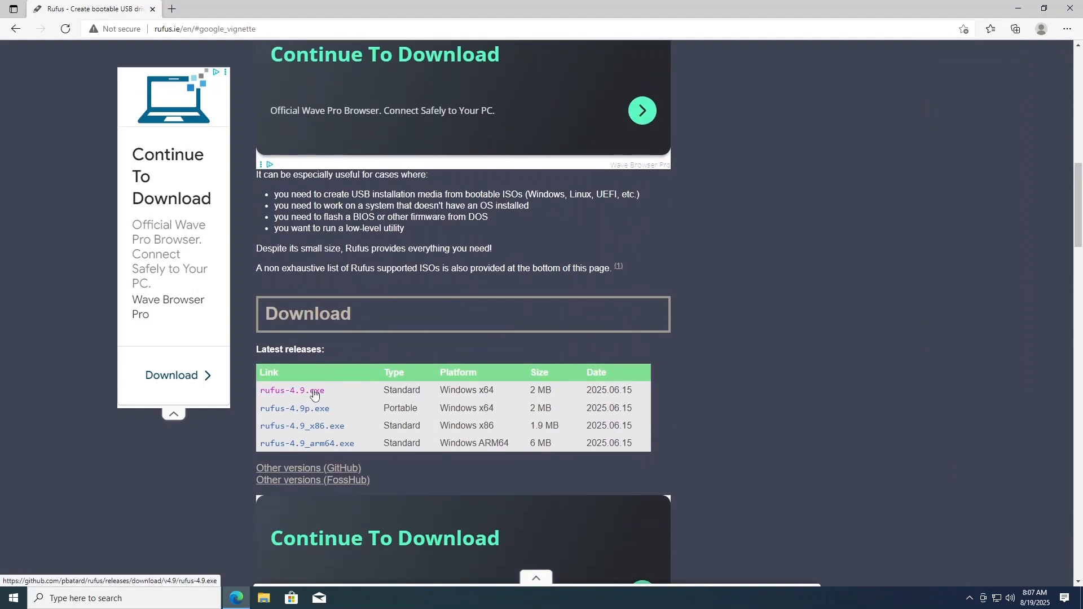
- Download rufus-4.9.exe and launch it from the browser's Downloads panel
{"action": "left_click", "coordinate": [291, 391]}
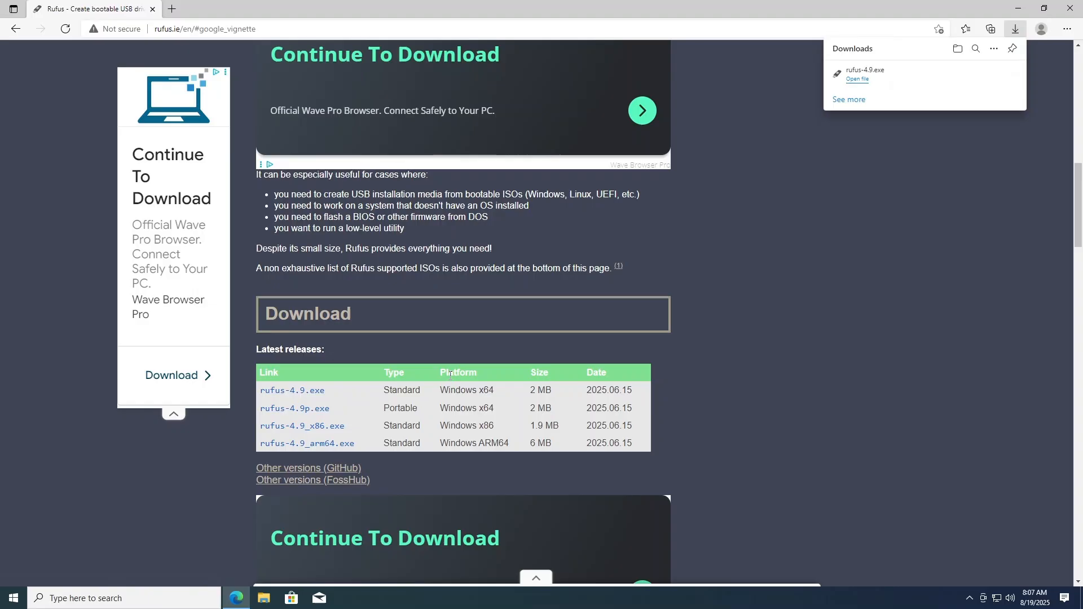
{"action": "mouse_move", "coordinate": [899, 77]}
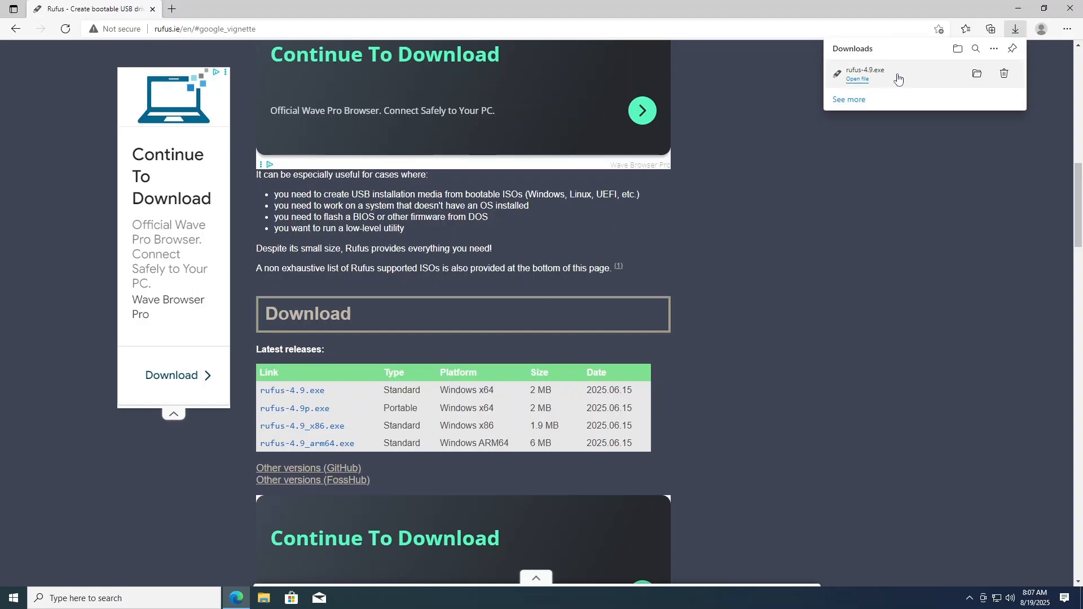
{"action": "left_click", "coordinate": [856, 79]}
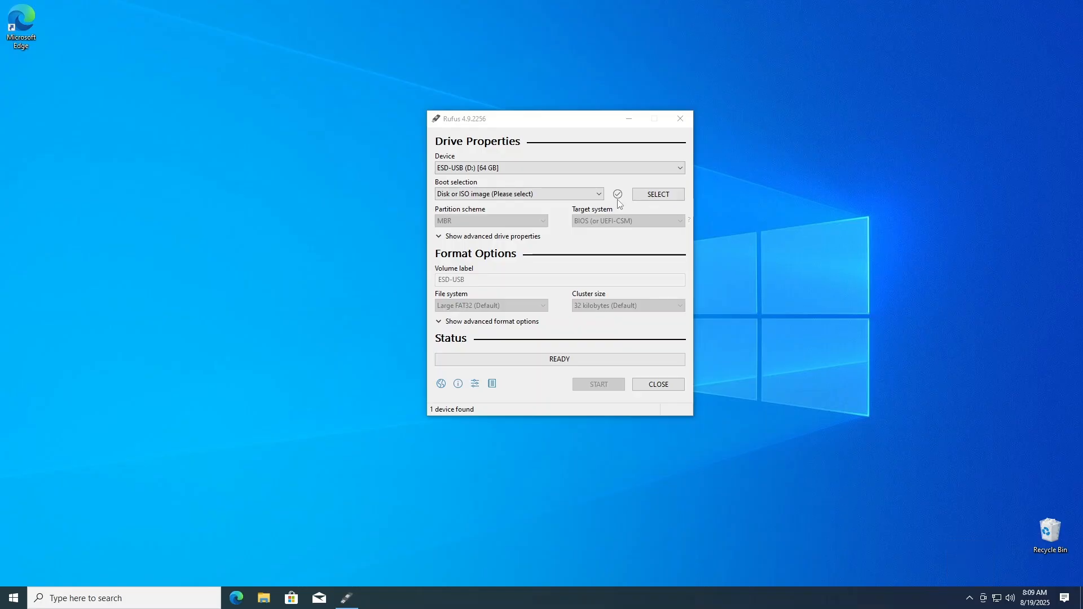
- Select Win11_24H2_English_x64.iso as the Rufus boot image, keeping GPT, UEFI and NTFS
{"action": "left_click", "coordinate": [518, 193]}
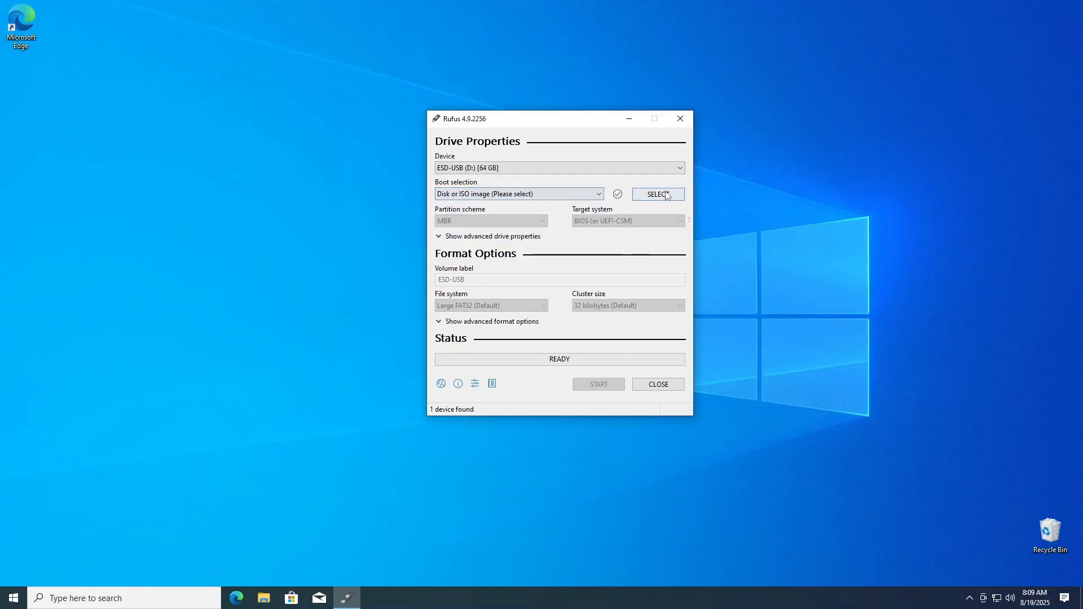
{"action": "left_click", "coordinate": [657, 194]}
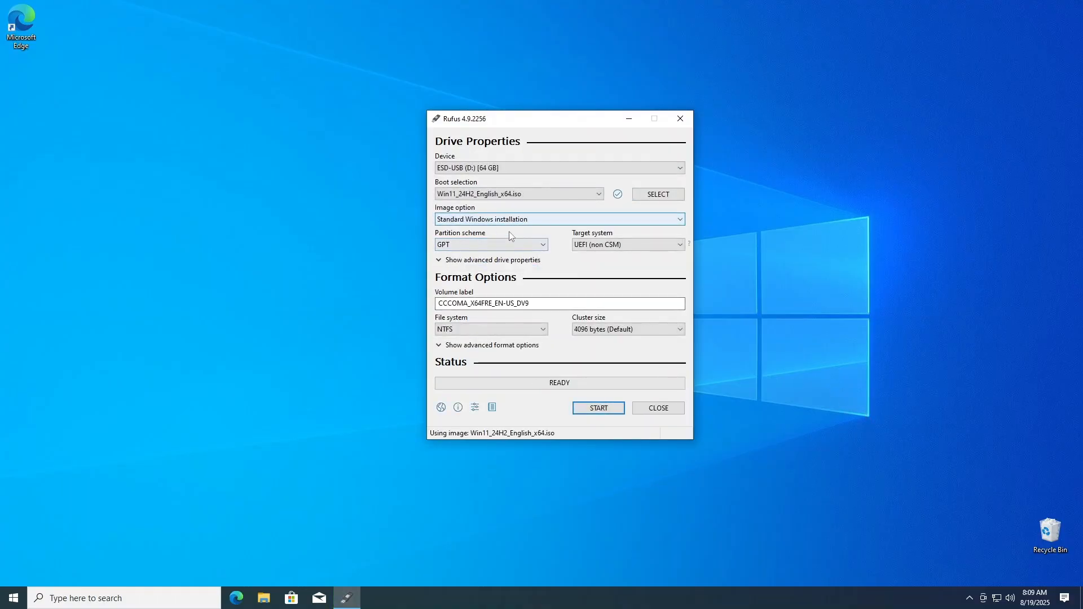
{"action": "mouse_move", "coordinate": [504, 242]}
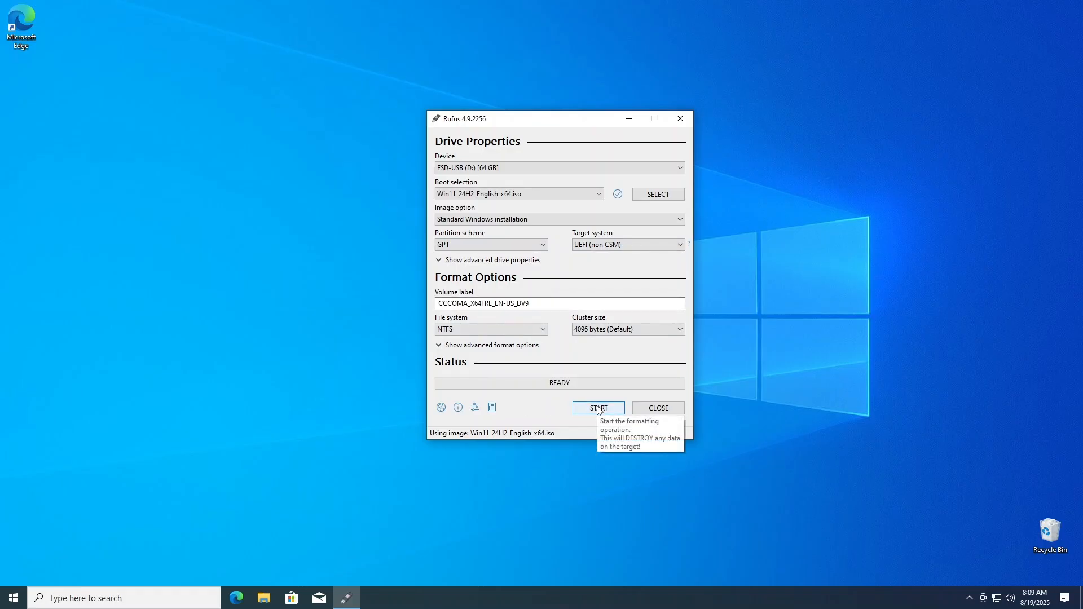
- Start writing the image, accepting the RAM/Secure Boot/TPM/account requirement removals and drive erase
{"action": "left_click", "coordinate": [599, 407]}
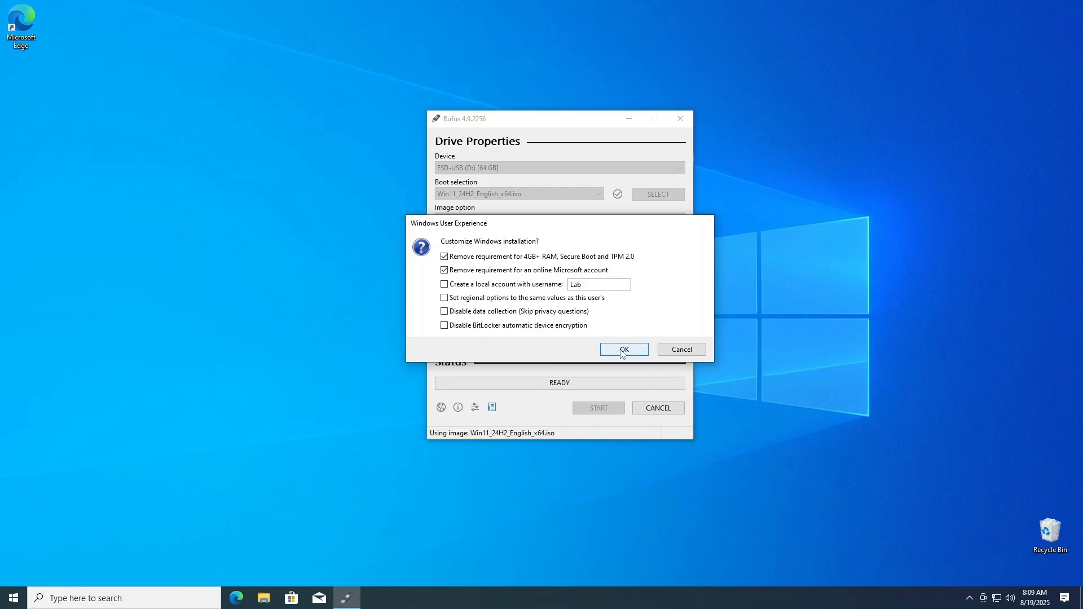
{"action": "left_click", "coordinate": [623, 349]}
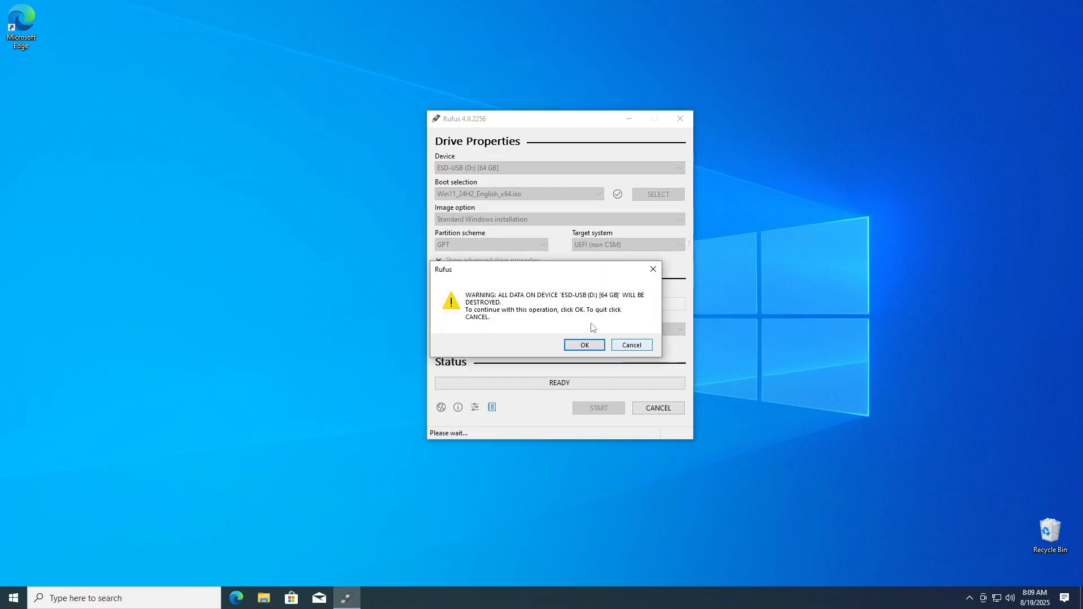
{"action": "left_click", "coordinate": [584, 345]}
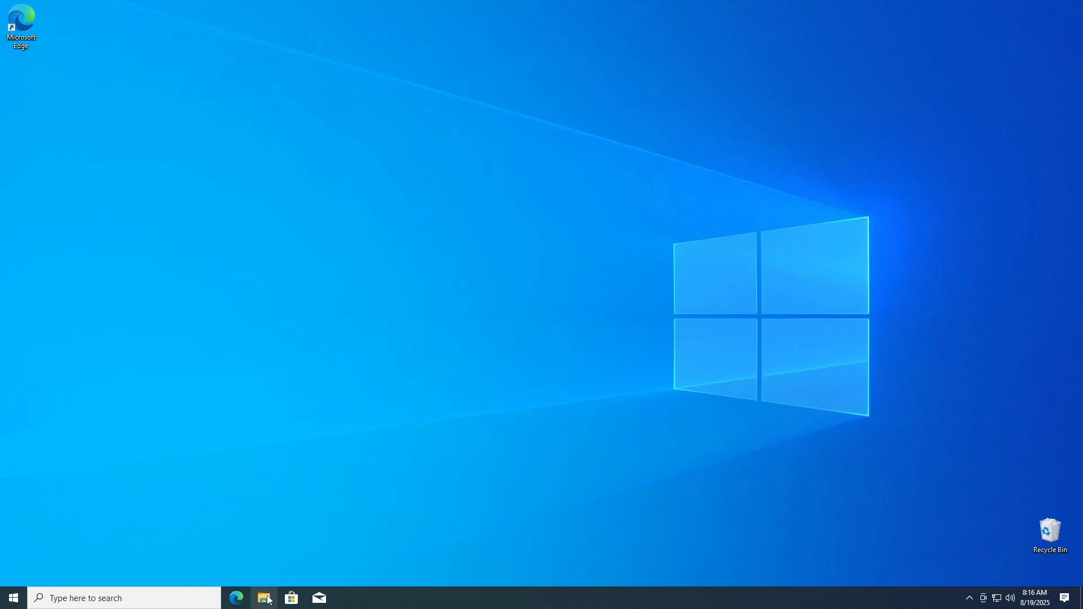
- Run setup from the CCCOMA_X64FRE_EN-US_DV9 (D:) USB drive in File Explorer
{"action": "left_click", "coordinate": [264, 598]}
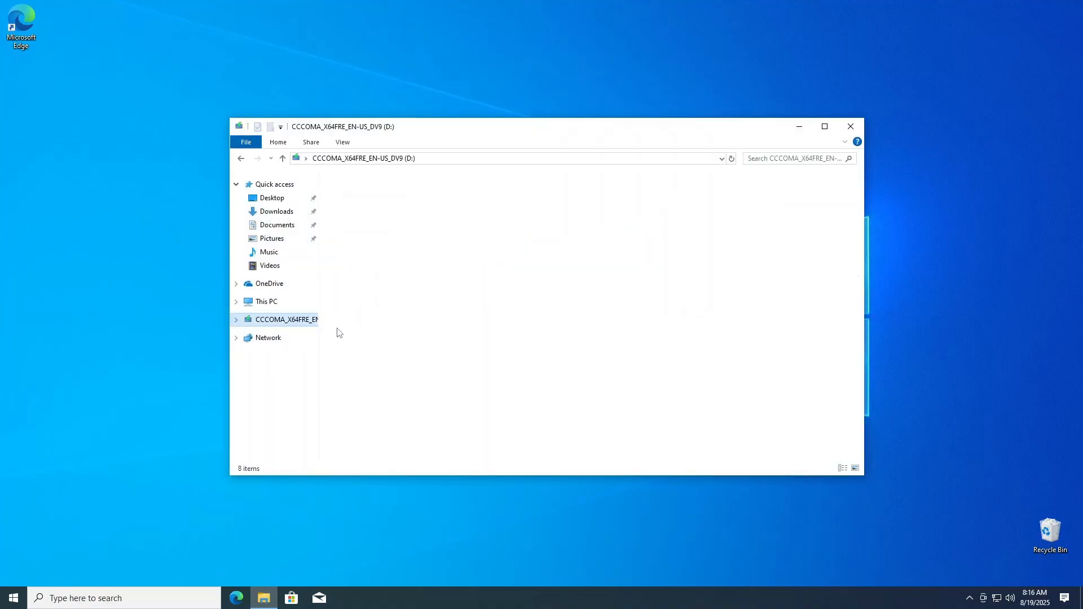
{"action": "left_click", "coordinate": [352, 287]}
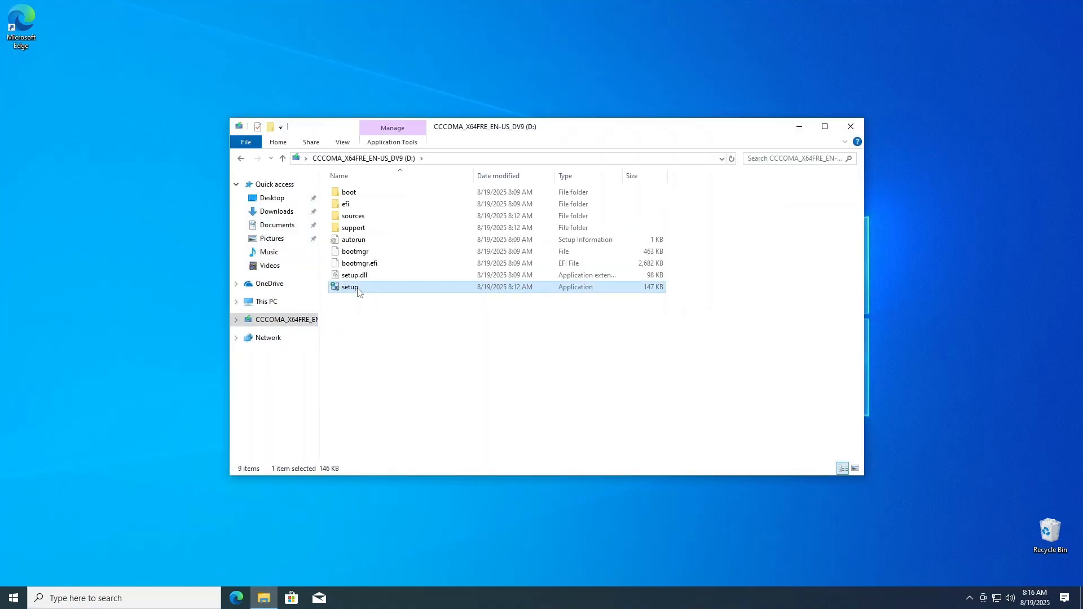
{"action": "double_click", "coordinate": [350, 286]}
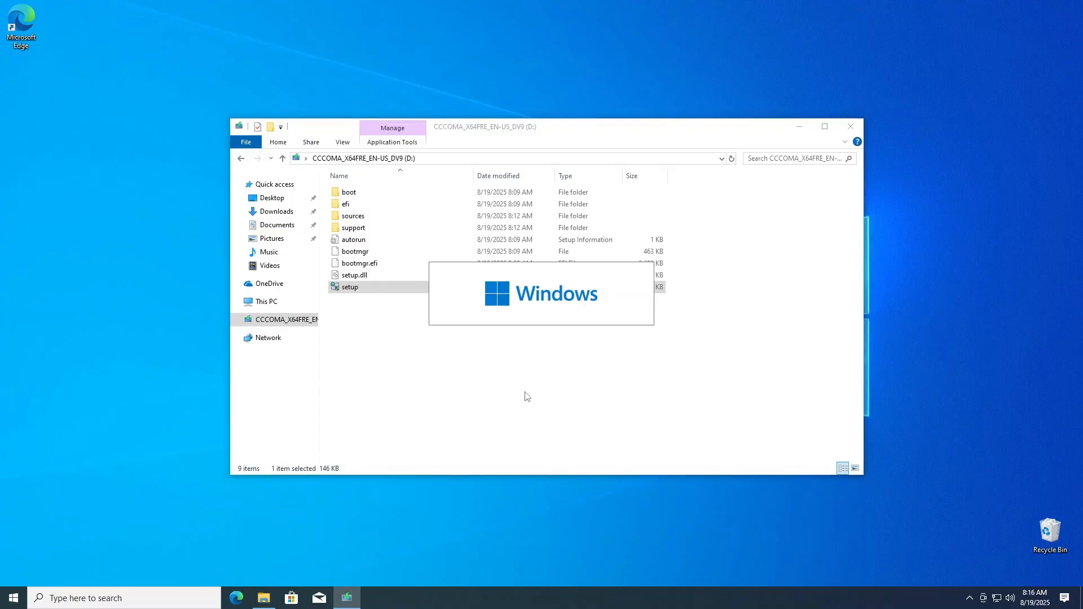
{"action": "double_click", "coordinate": [349, 286]}
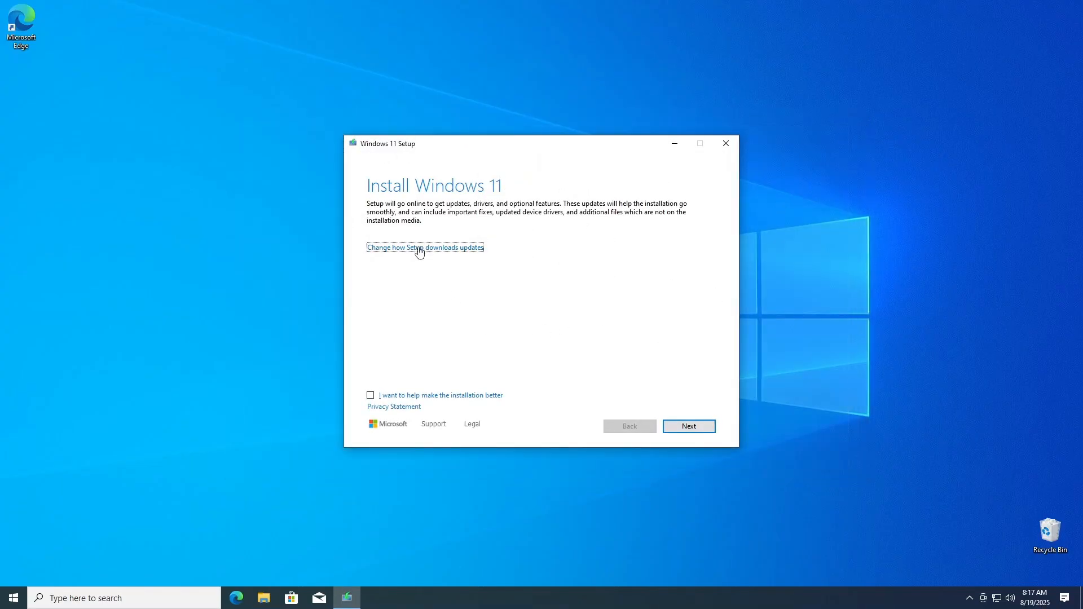
- Skip update downloads, accept the license and install Windows 11 Pro keeping files and apps
{"action": "left_click", "coordinate": [424, 247]}
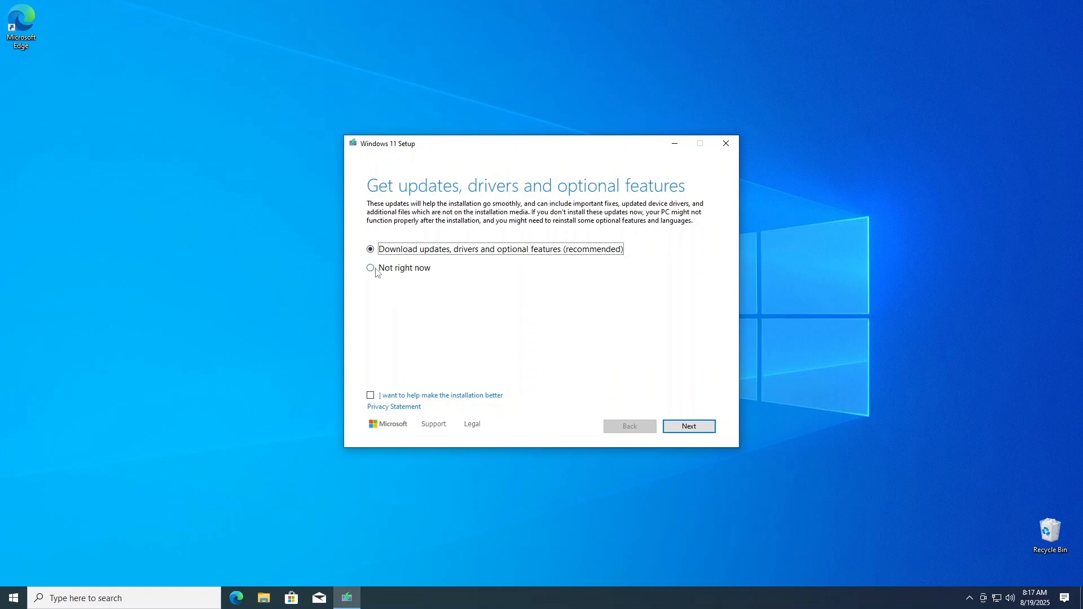
{"action": "left_click", "coordinate": [372, 269]}
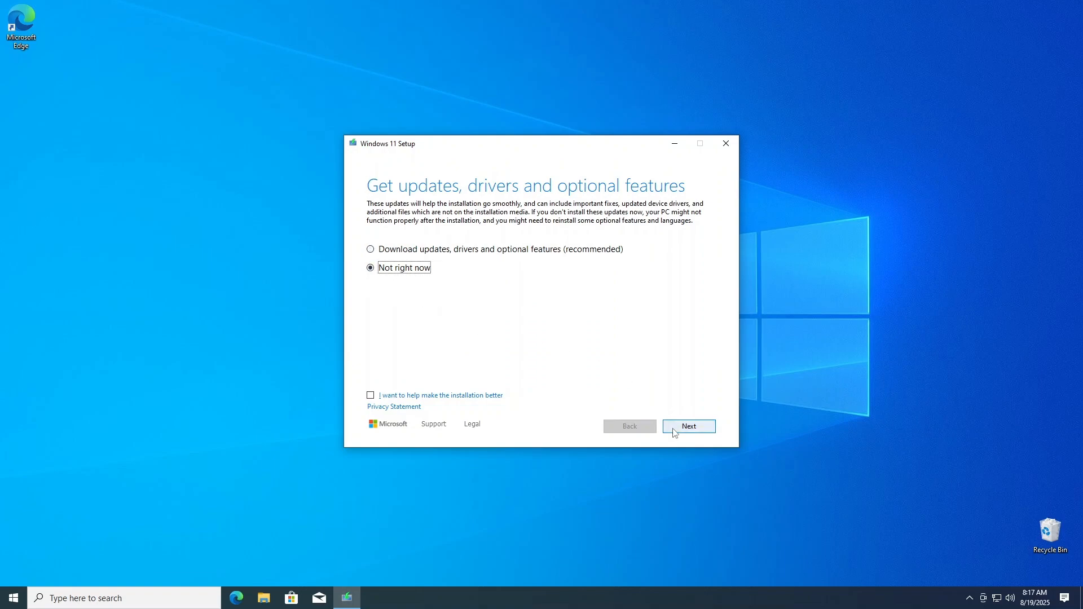
{"action": "left_click", "coordinate": [688, 426]}
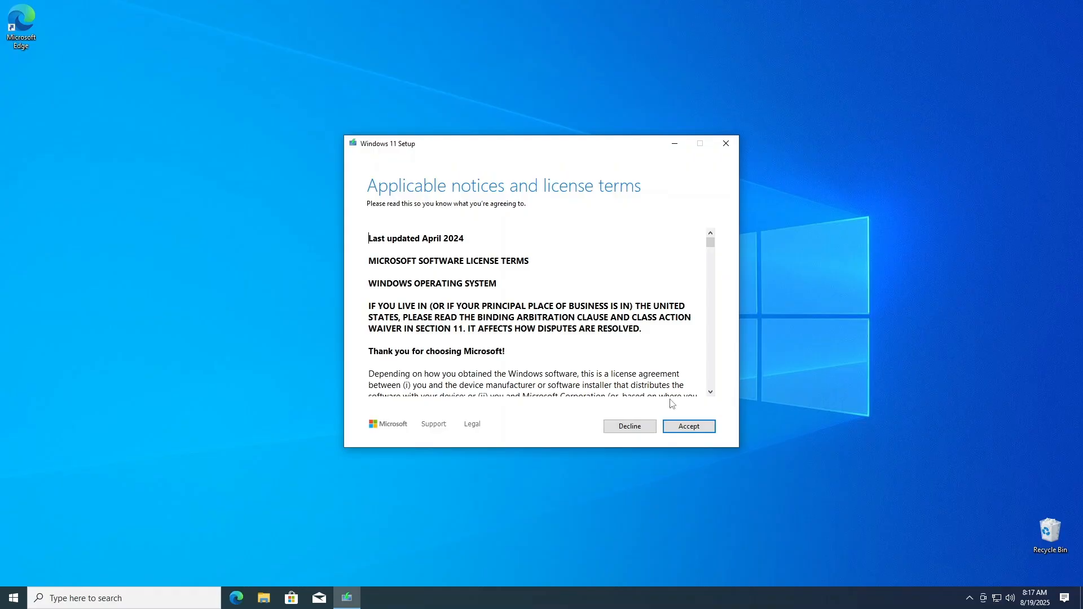
{"action": "left_click", "coordinate": [689, 425]}
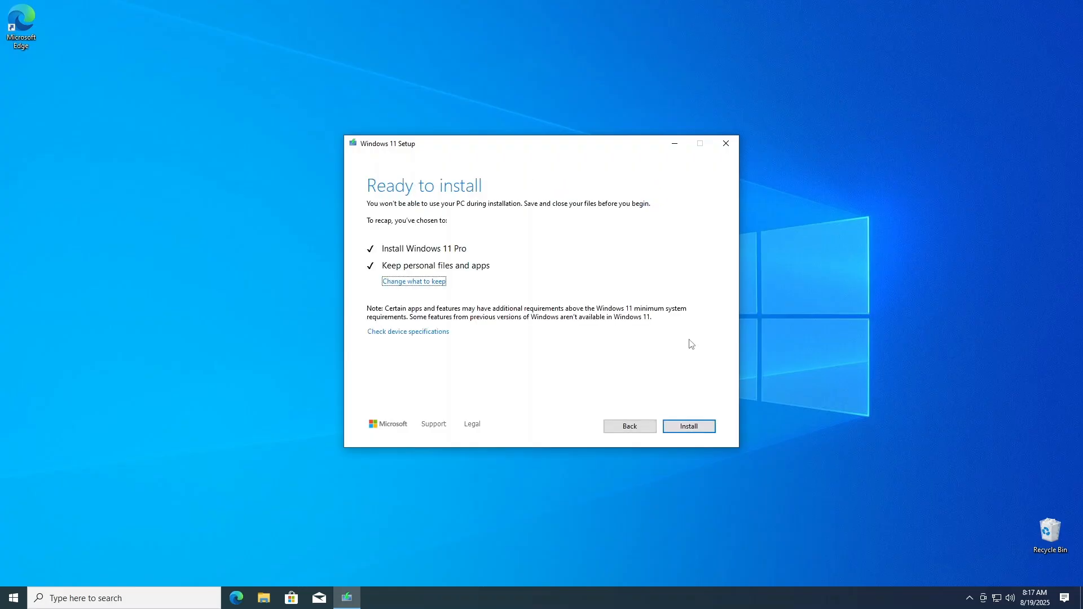
{"action": "mouse_move", "coordinate": [512, 303]}
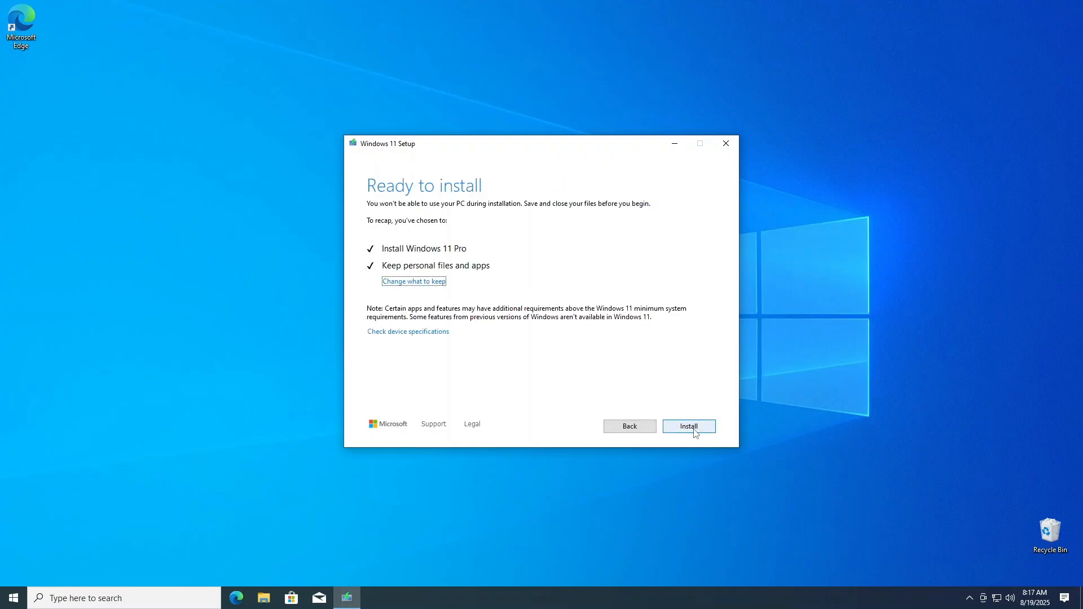
{"action": "left_click", "coordinate": [689, 426]}
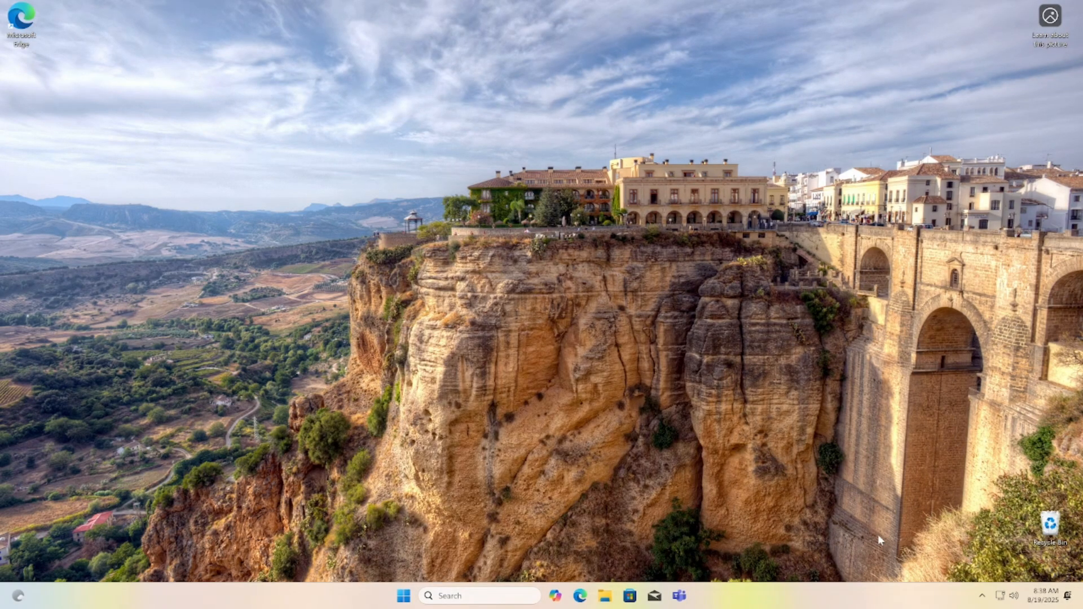
- Run winver to confirm Windows 11 version 24H2 (build 26100.1742), close it and open Start
{"action": "type", "text": "winver"}
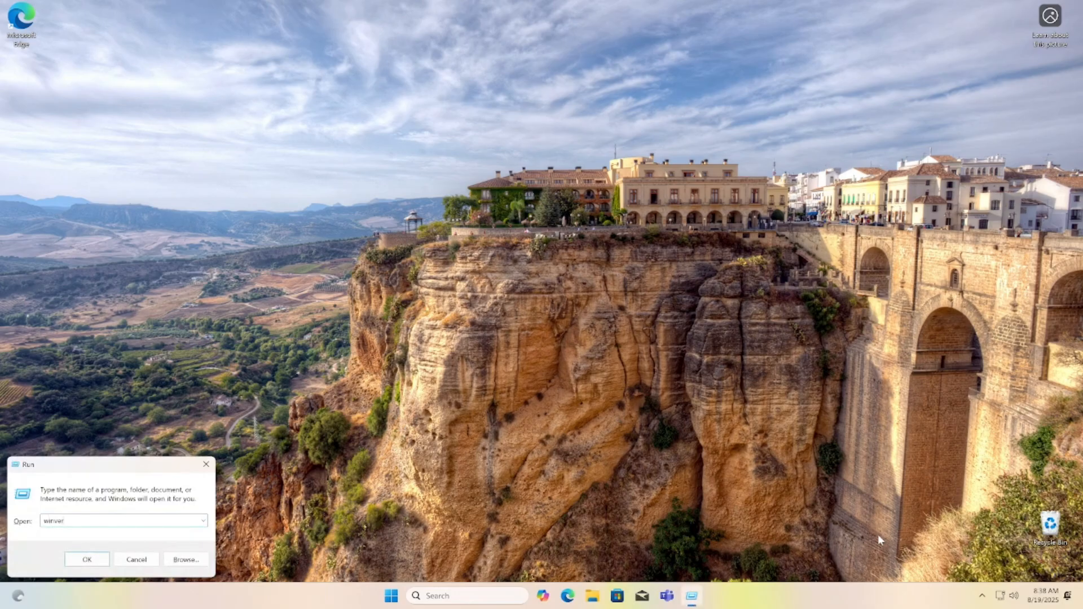
{"action": "left_click", "coordinate": [87, 559]}
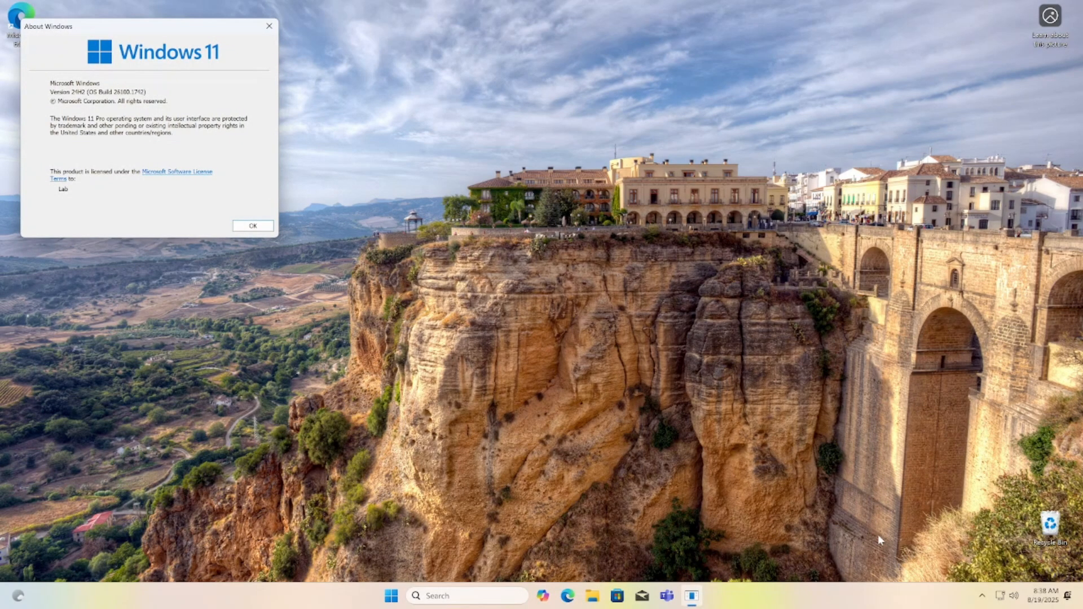
{"action": "mouse_move", "coordinate": [403, 100]}
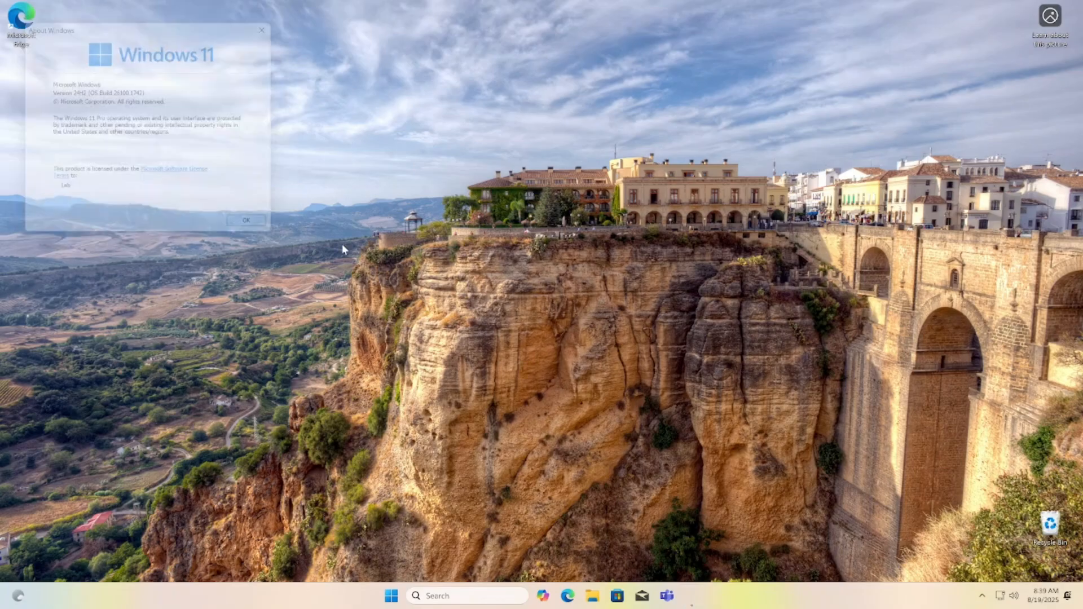
{"action": "left_click", "coordinate": [246, 220]}
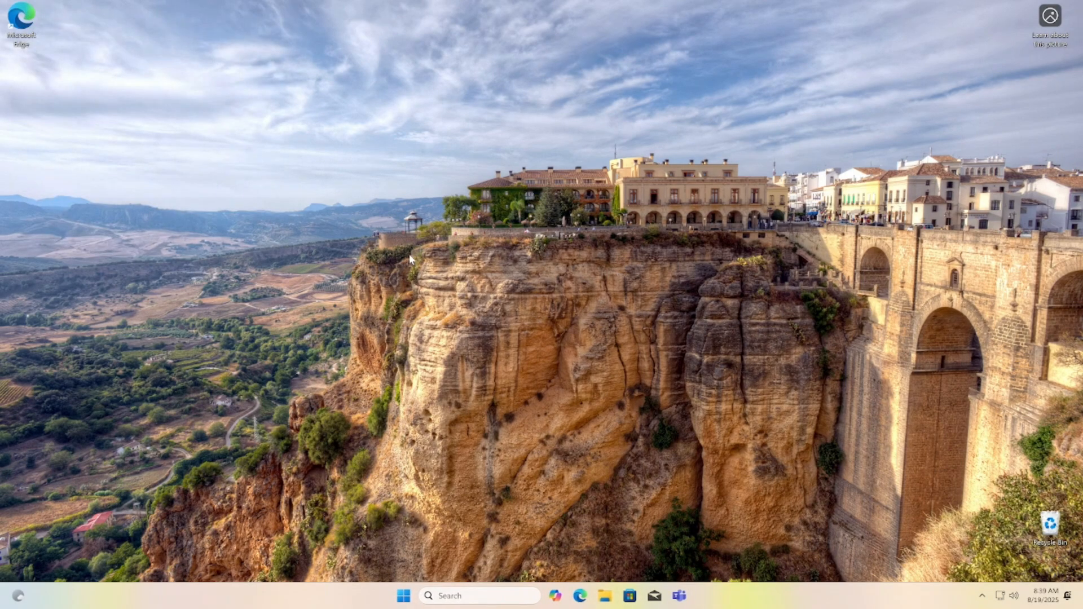
{"action": "left_click", "coordinate": [404, 596]}
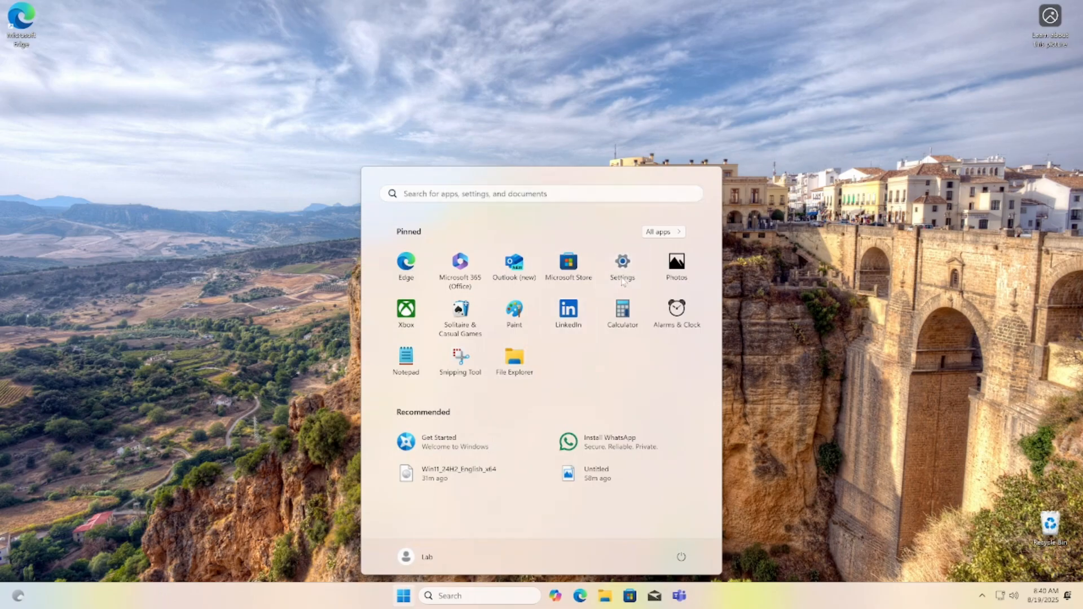
- Go to Settings > System and scroll down to the Recovery options
{"action": "left_click", "coordinate": [620, 266]}
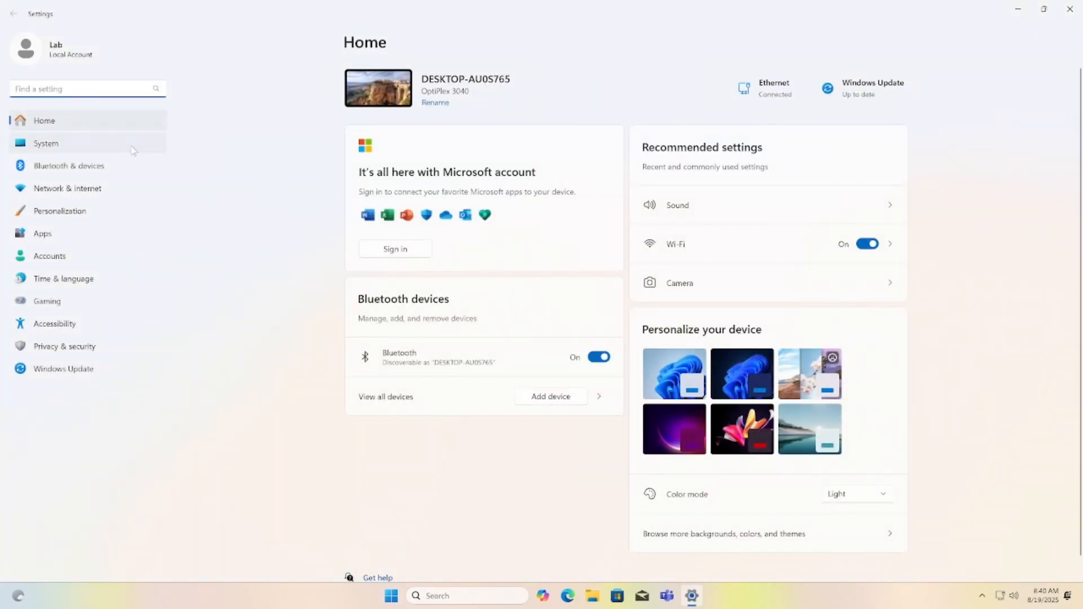
{"action": "left_click", "coordinate": [46, 144]}
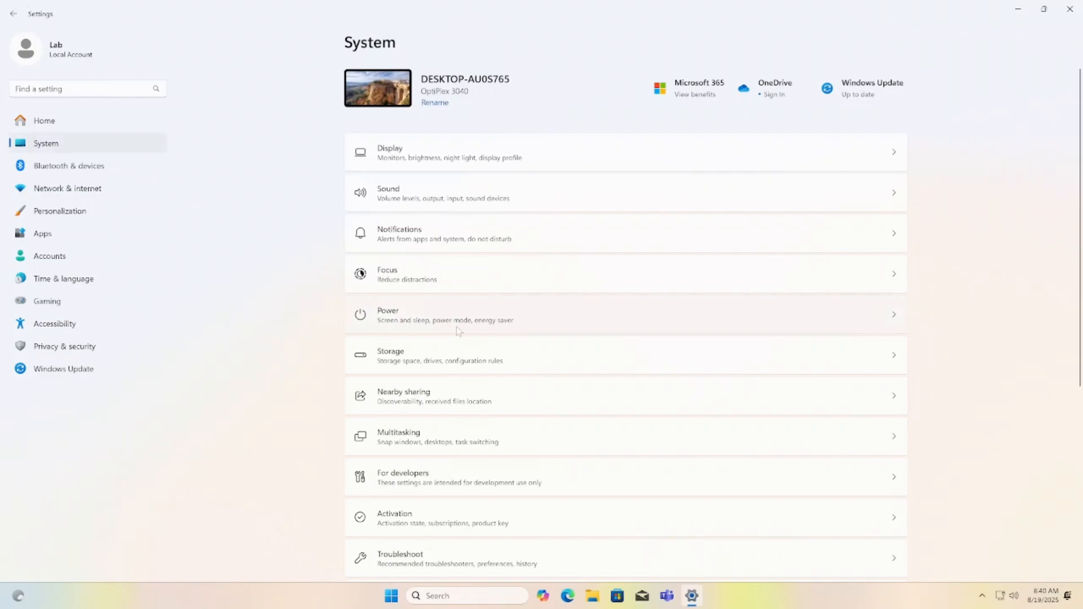
{"action": "scroll", "scroll_direction": "down", "scroll_amount": 3}
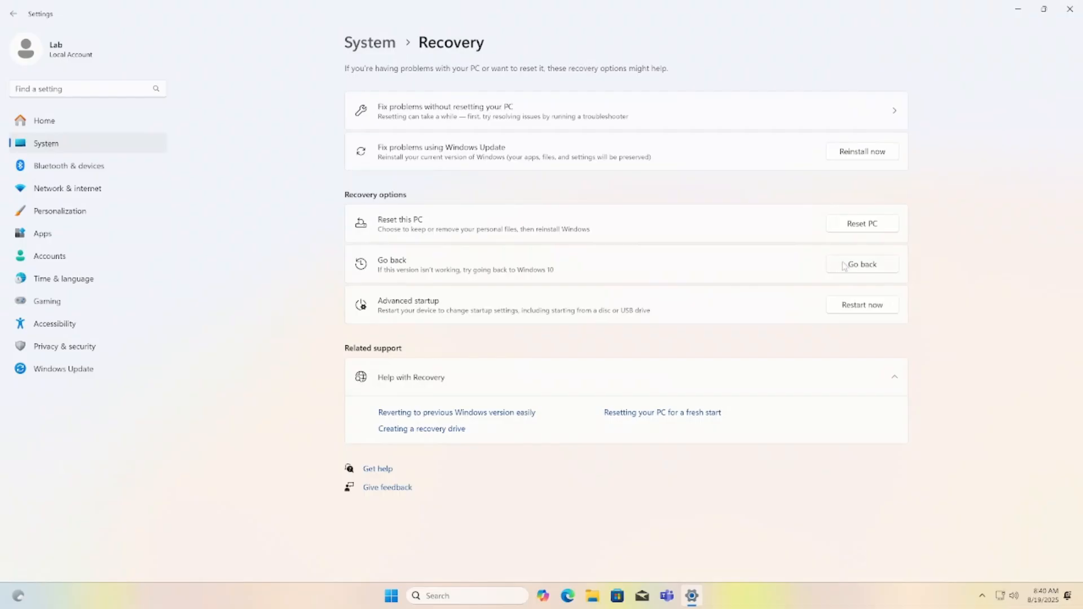
- Walk the Go back wizard past feedback, skip updates, warnings and password reminder to the final page
{"action": "left_click", "coordinate": [861, 264]}
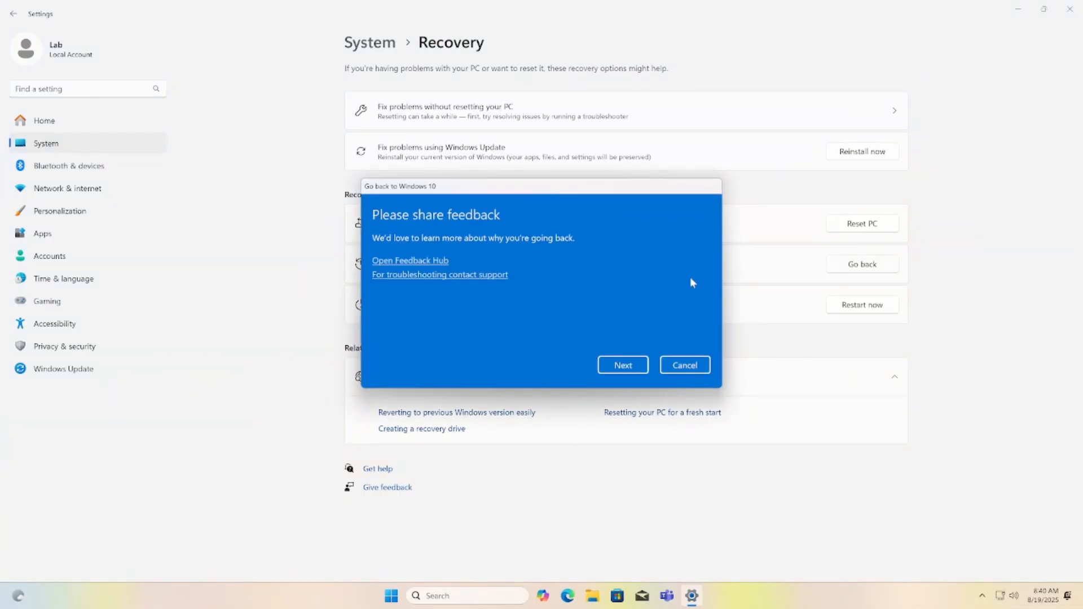
{"action": "left_click", "coordinate": [621, 365]}
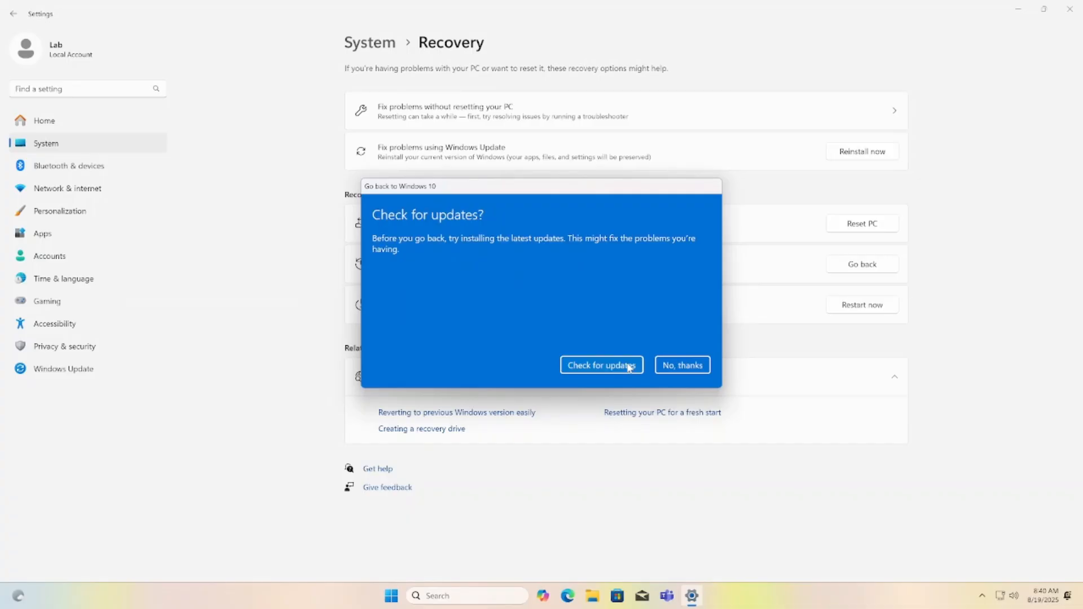
{"action": "left_click", "coordinate": [682, 364]}
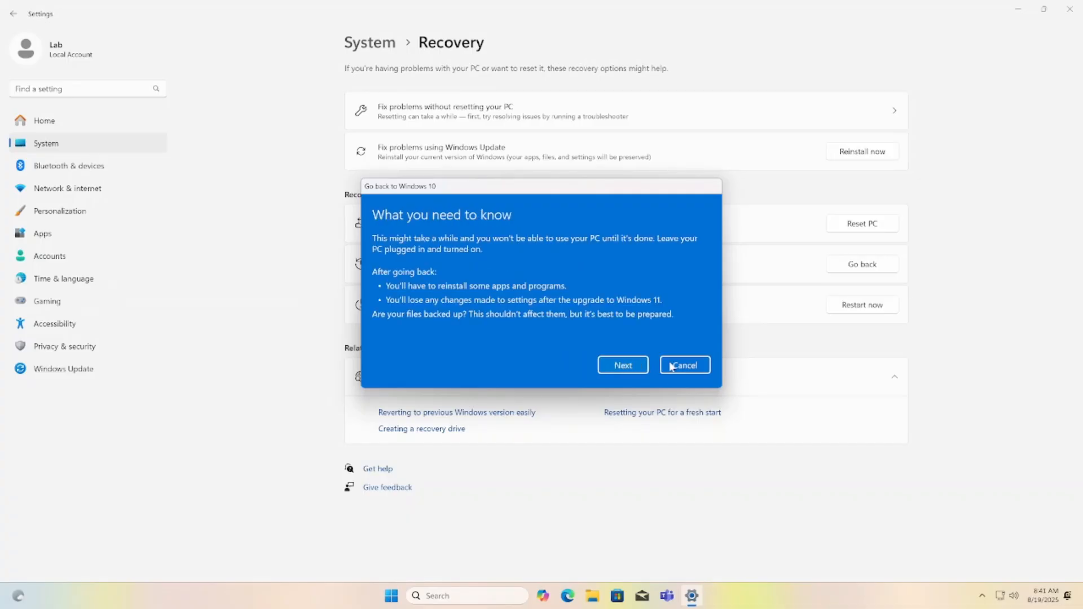
{"action": "left_click", "coordinate": [622, 365]}
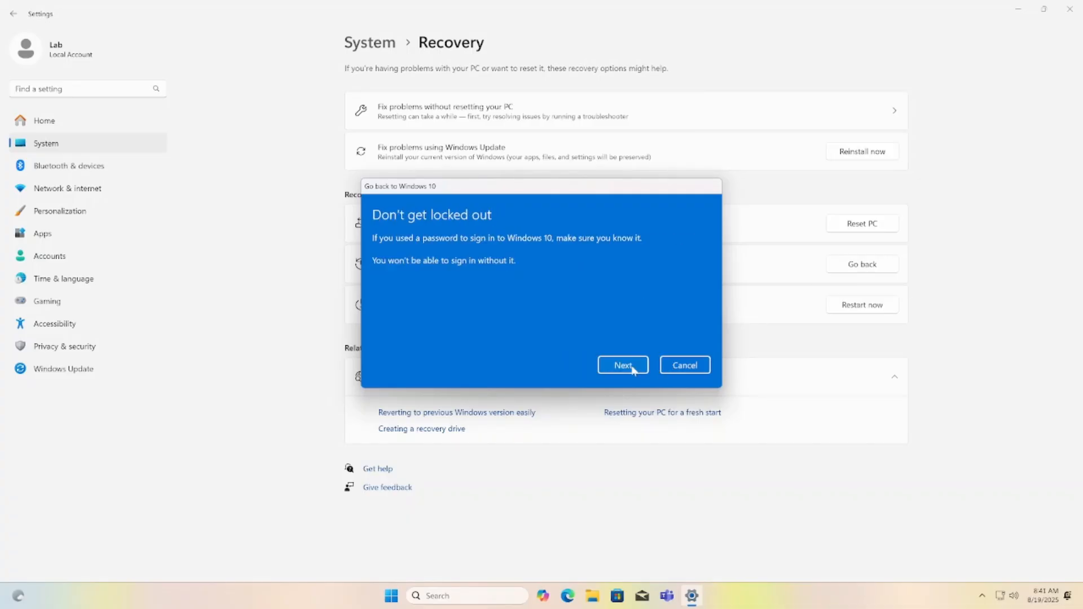
{"action": "left_click", "coordinate": [622, 365]}
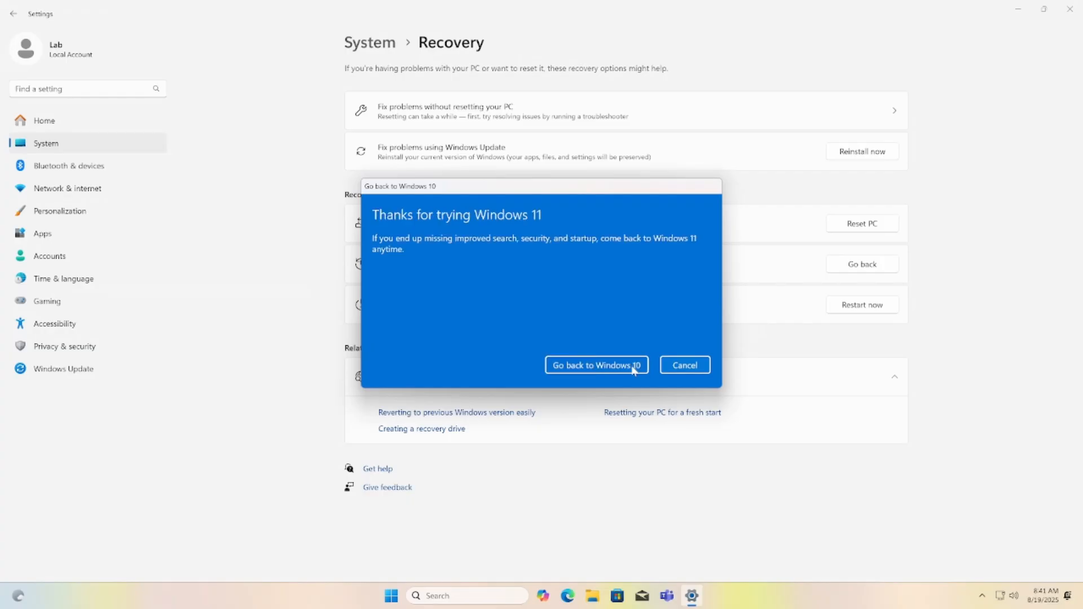